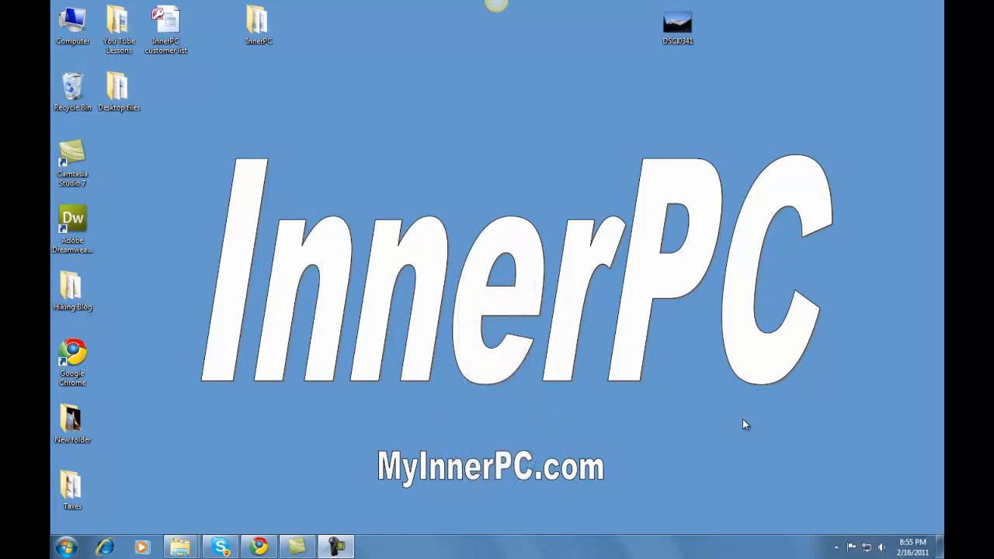
pyautogui.moveTo(557, 205)
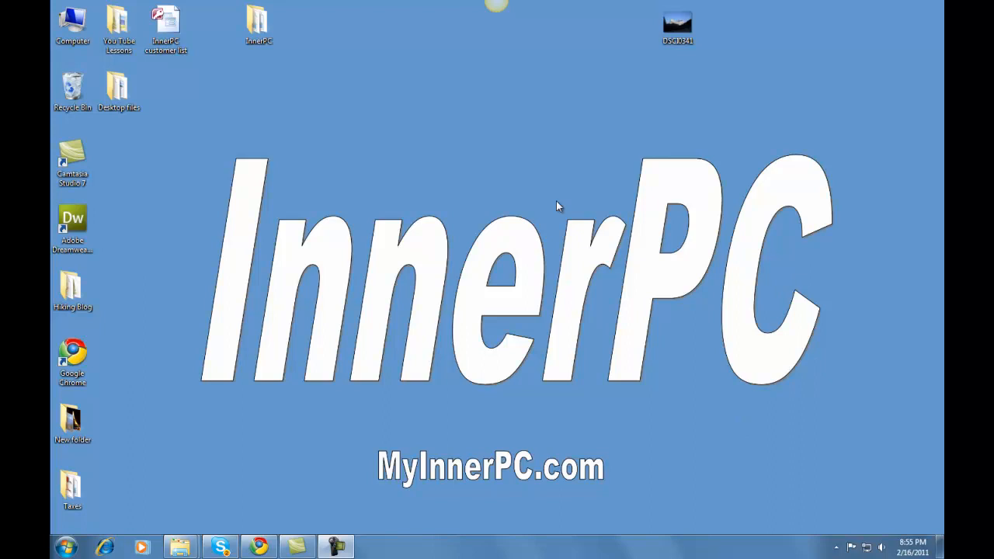
pyautogui.moveTo(432, 109)
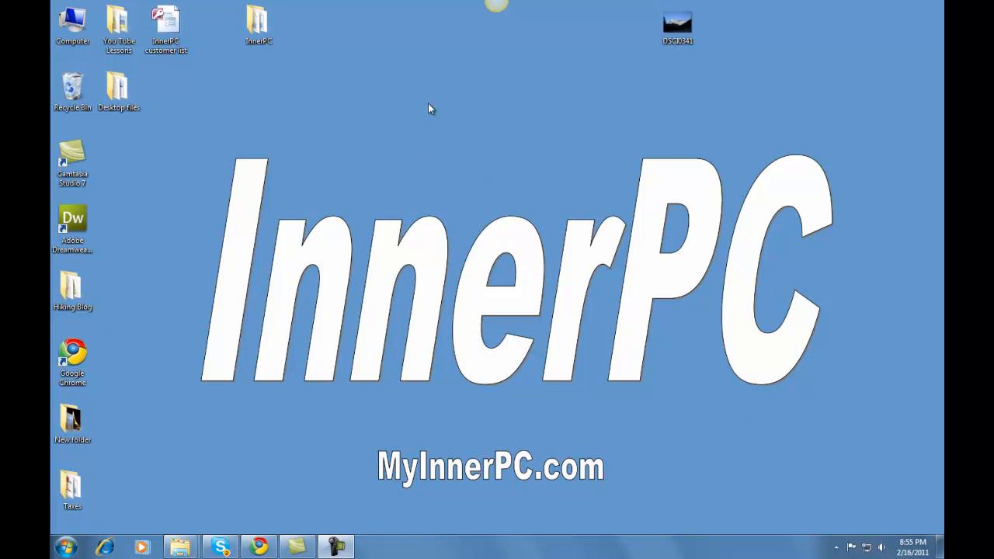
pyautogui.moveTo(425, 114)
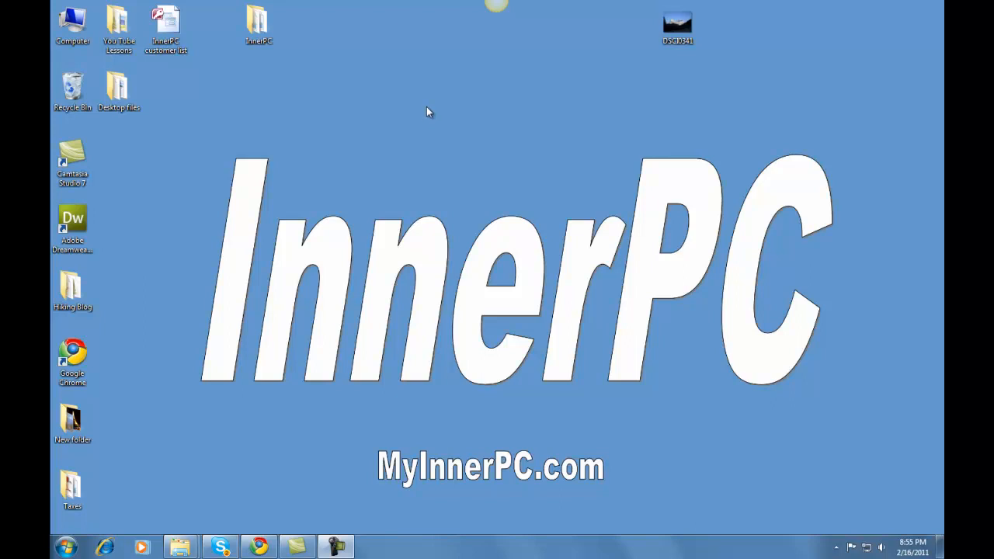
pyautogui.moveTo(432, 102)
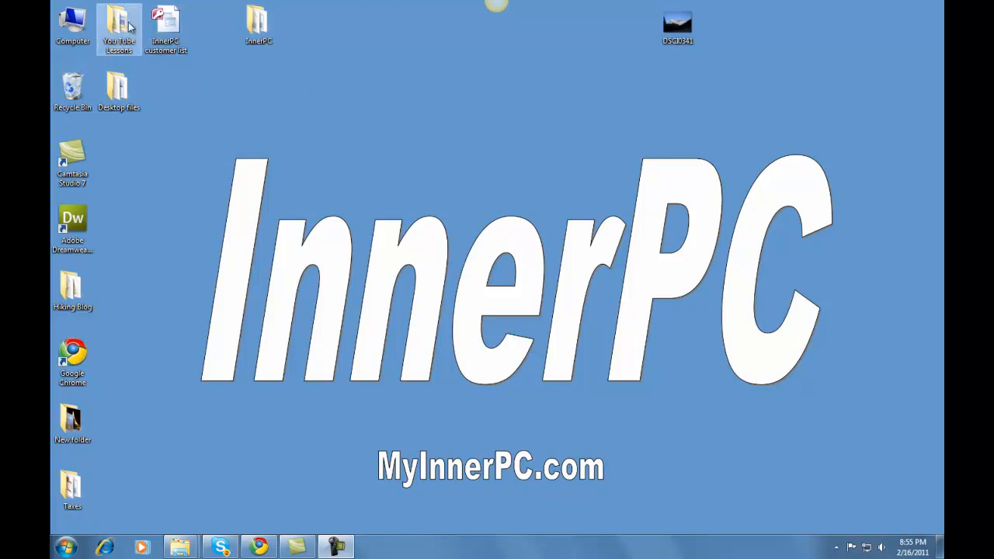
# Step: Create a new folder on the desktop and name it Docs
pyautogui.click(258, 23)
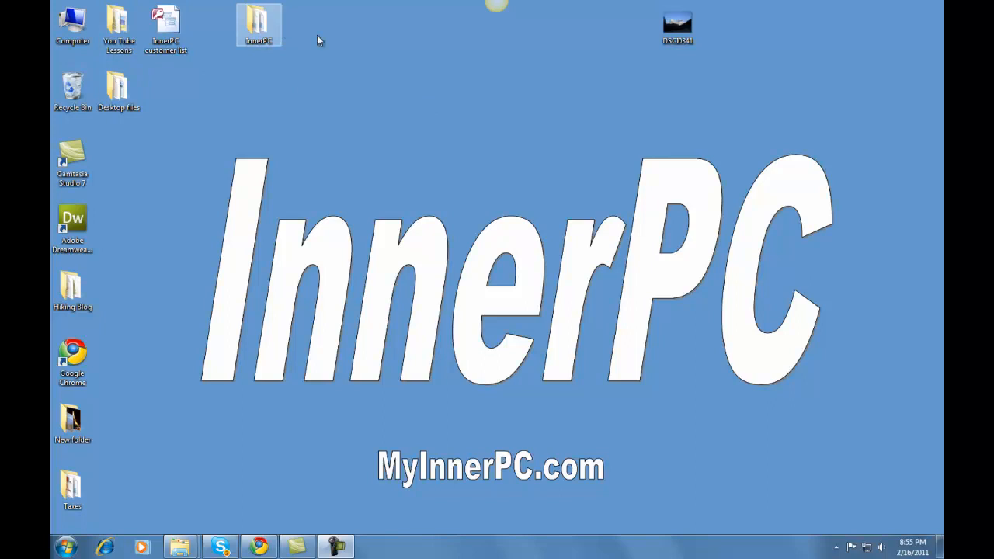
pyautogui.rightClick(397, 96)
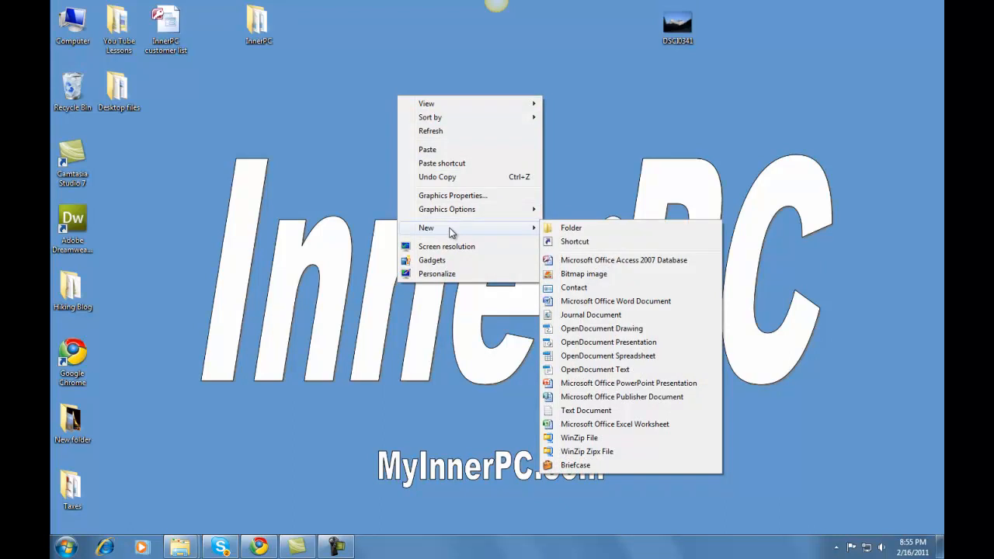
pyautogui.click(571, 227)
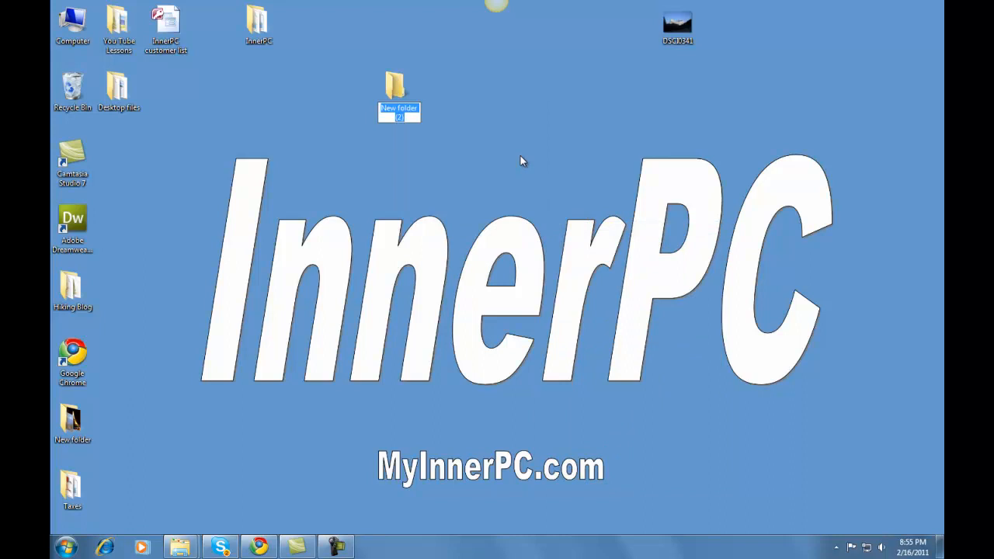
pyautogui.write('Dc')
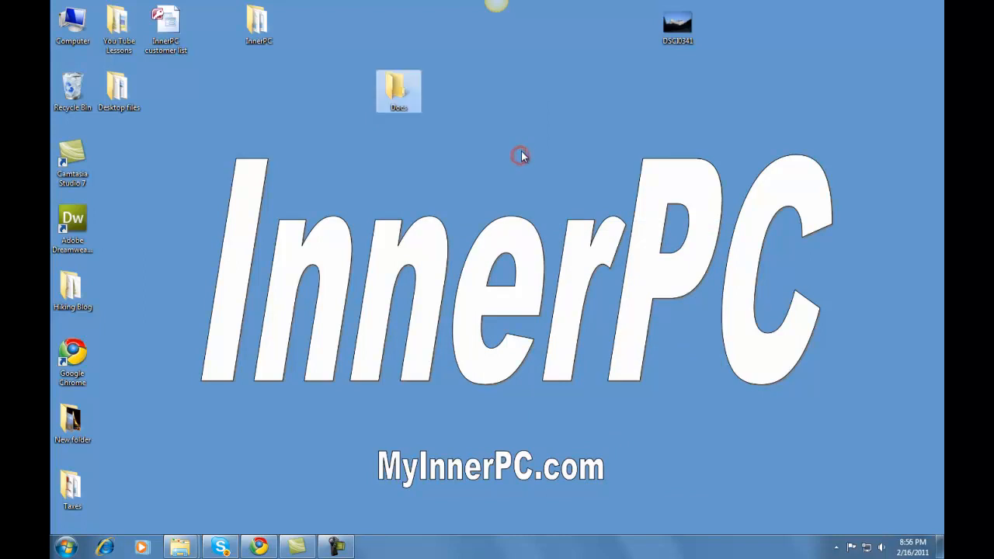
pyautogui.moveTo(458, 121)
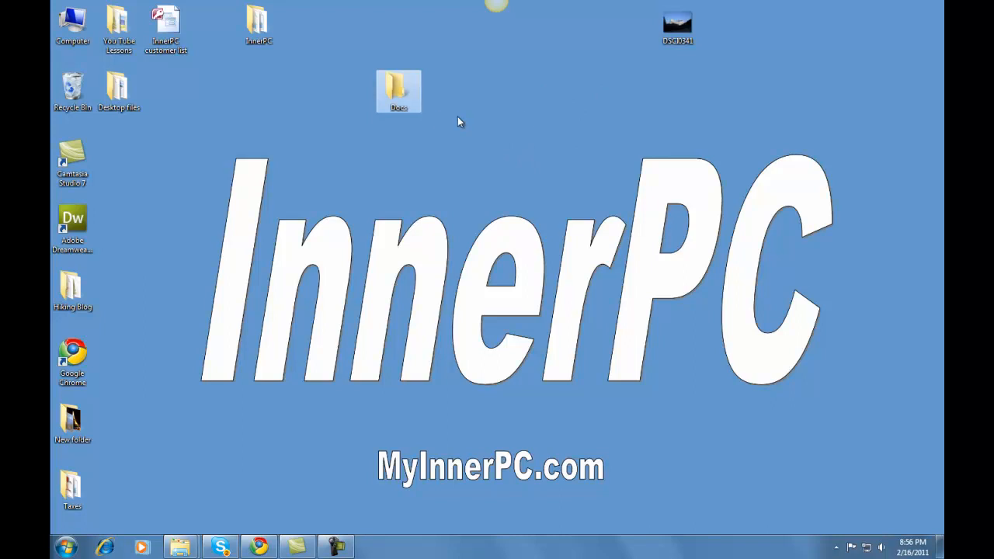
pyautogui.moveTo(398, 90)
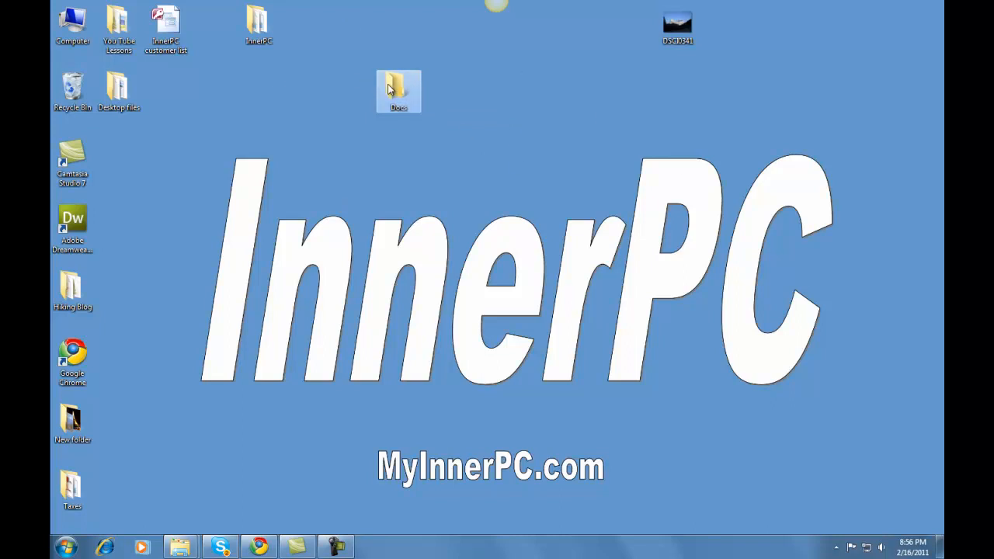
# Step: Inside Docs, create a subfolder named Pics, then return to the Docs view
pyautogui.doubleClick(397, 90)
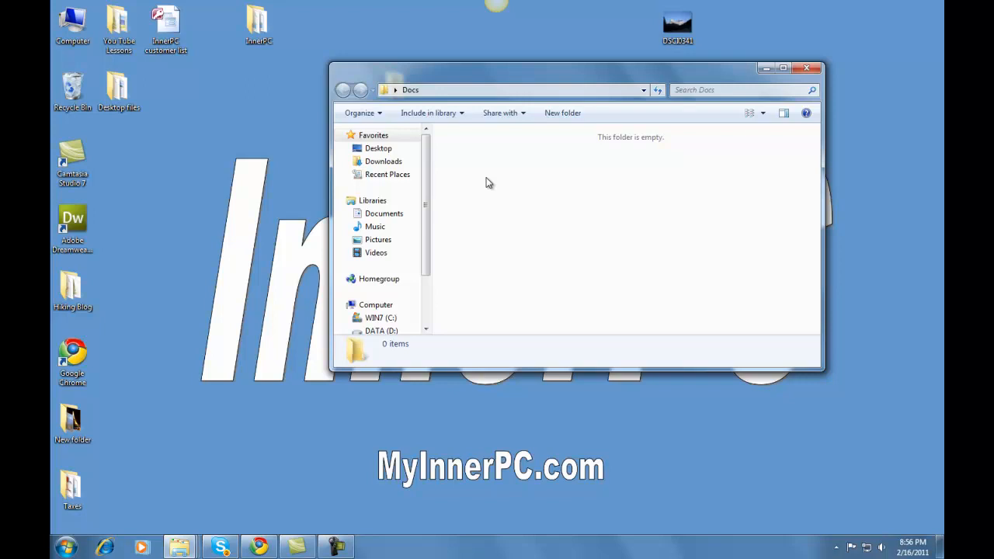
pyautogui.moveTo(562, 112)
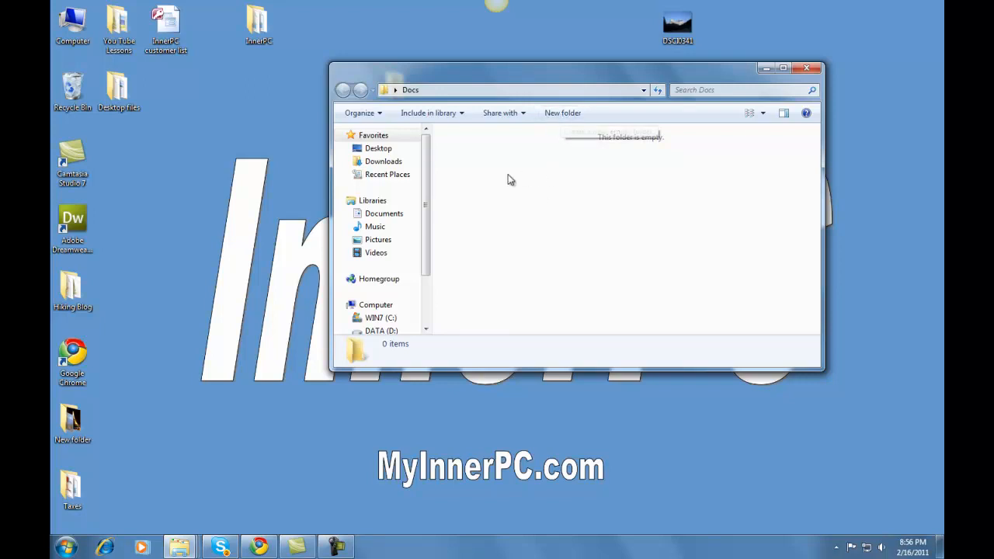
pyautogui.moveTo(562, 118)
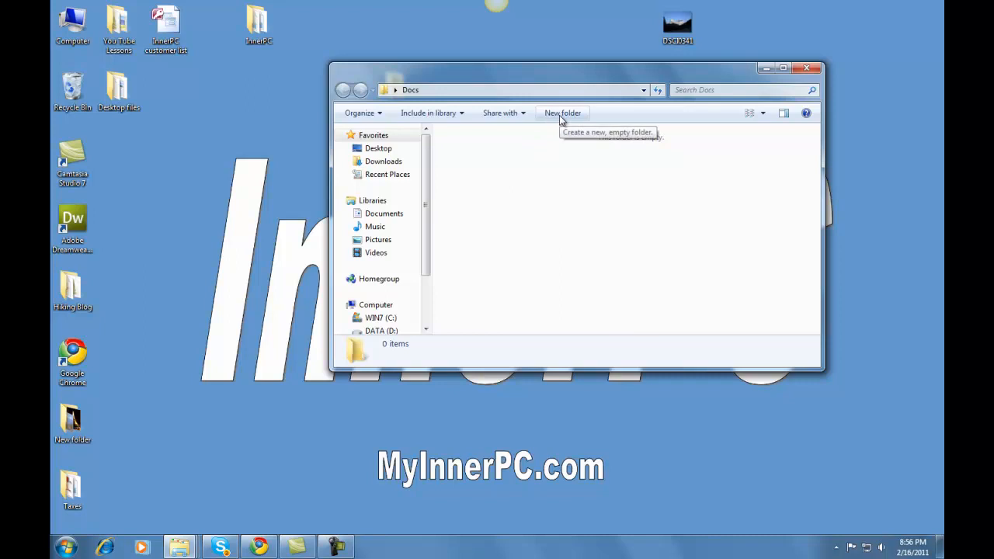
pyautogui.click(562, 112)
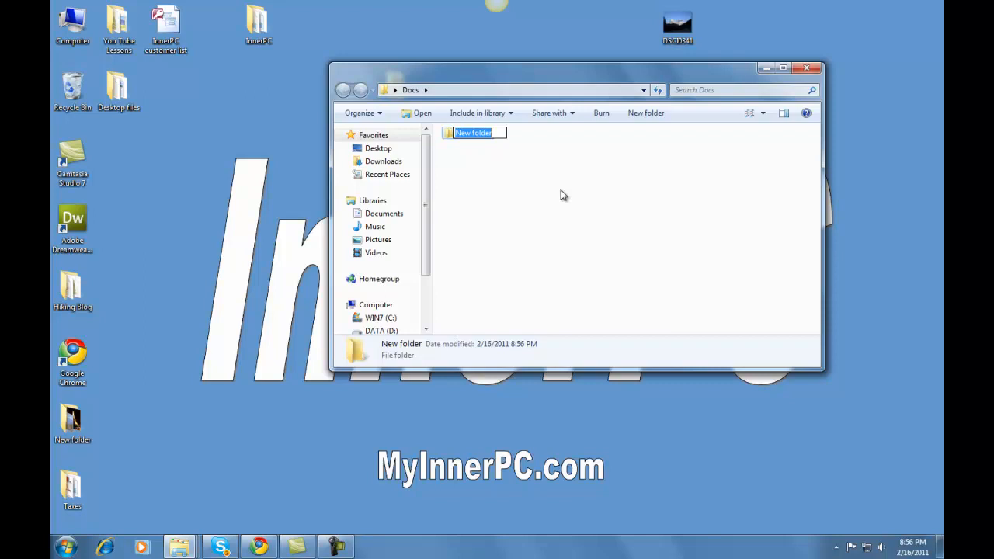
pyautogui.write('Pics')
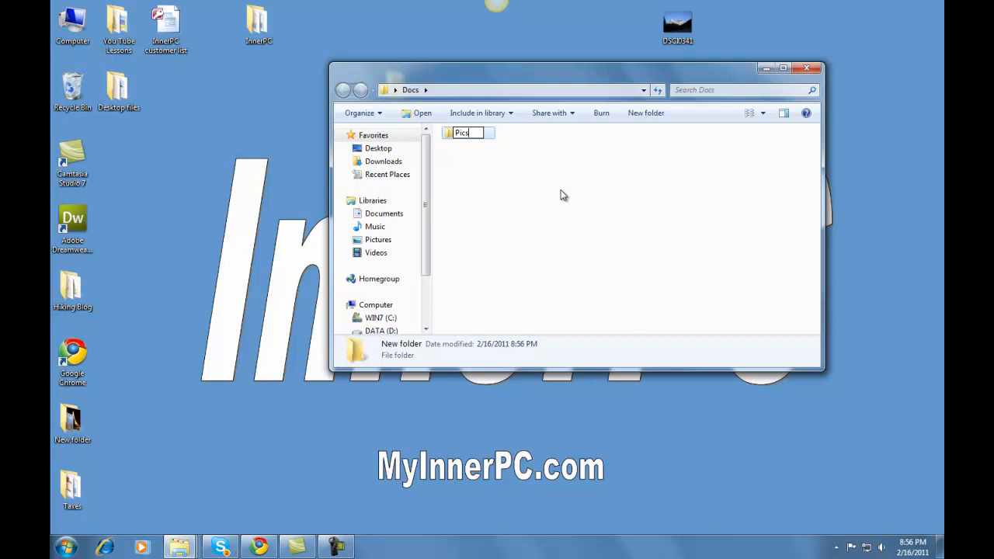
pyautogui.press('Return')
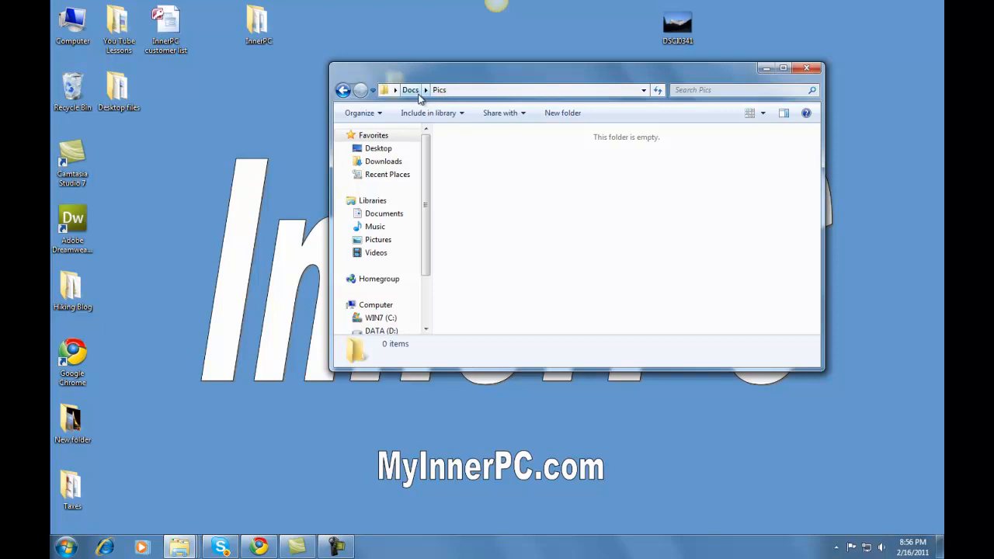
pyautogui.moveTo(434, 99)
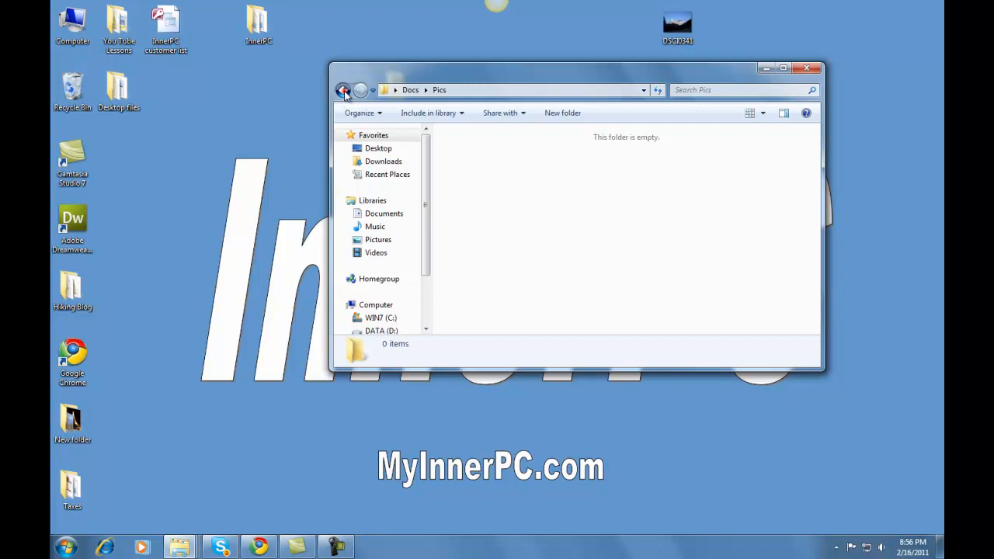
pyautogui.click(345, 89)
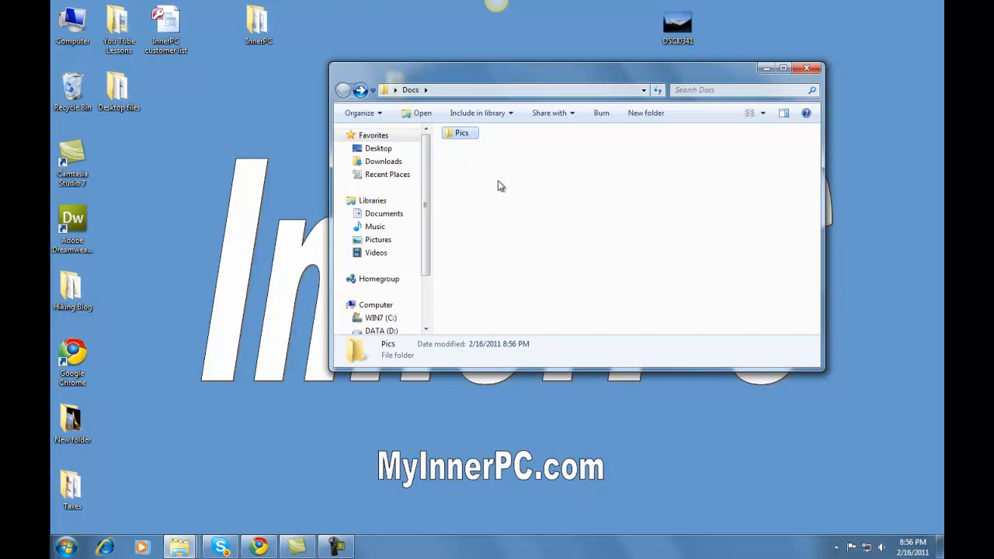
# Step: Create a second subfolder in Docs named Word docs, alongside Pics
pyautogui.click(500, 186)
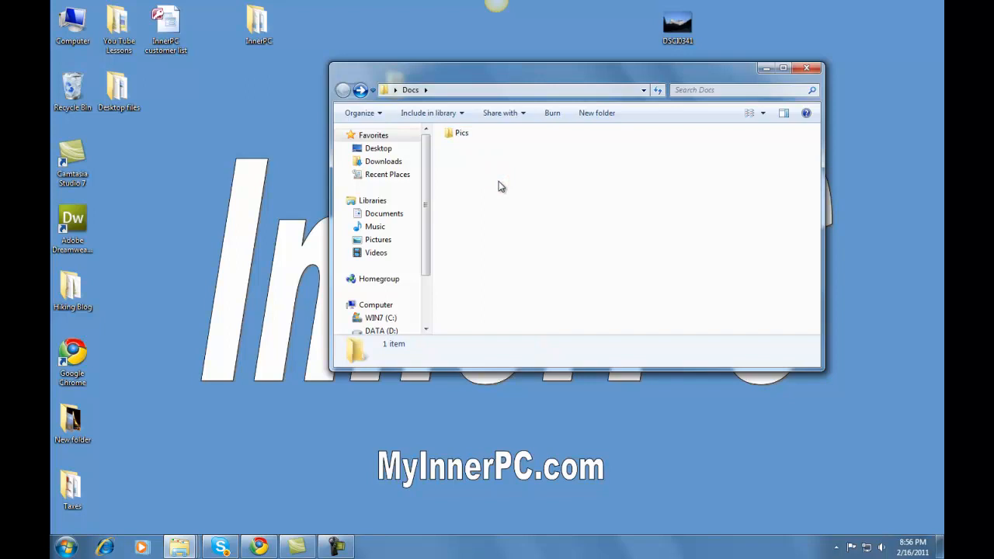
pyautogui.moveTo(520, 191)
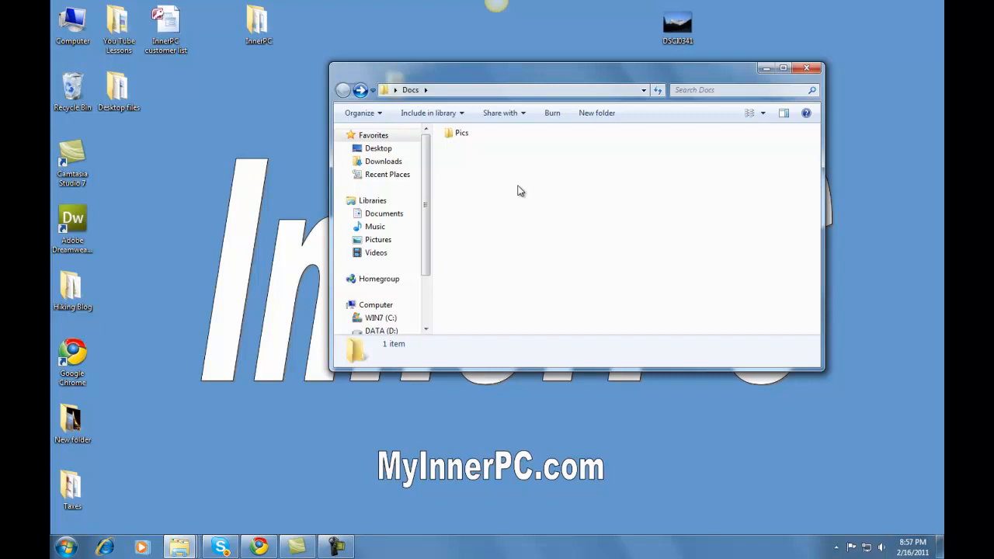
pyautogui.rightClick(520, 191)
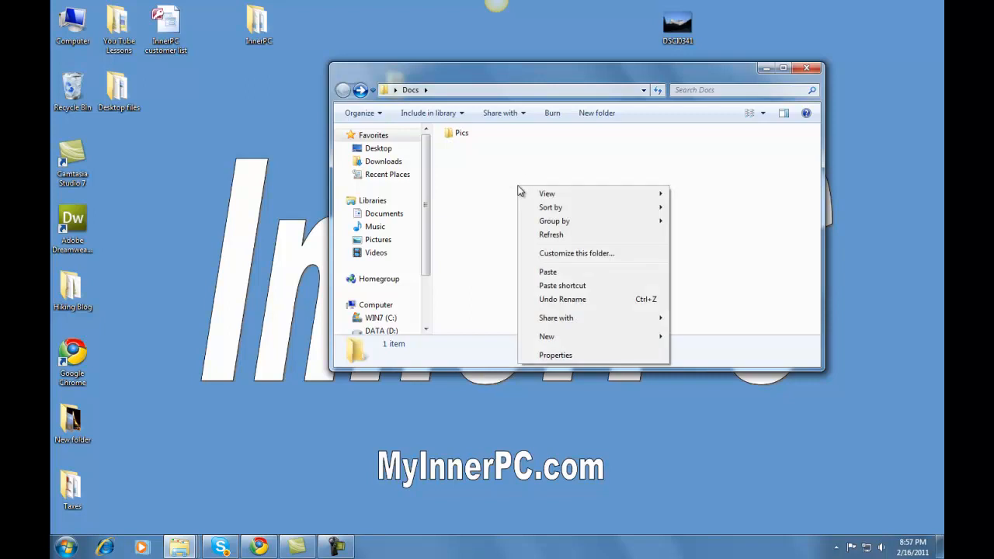
pyautogui.click(546, 335)
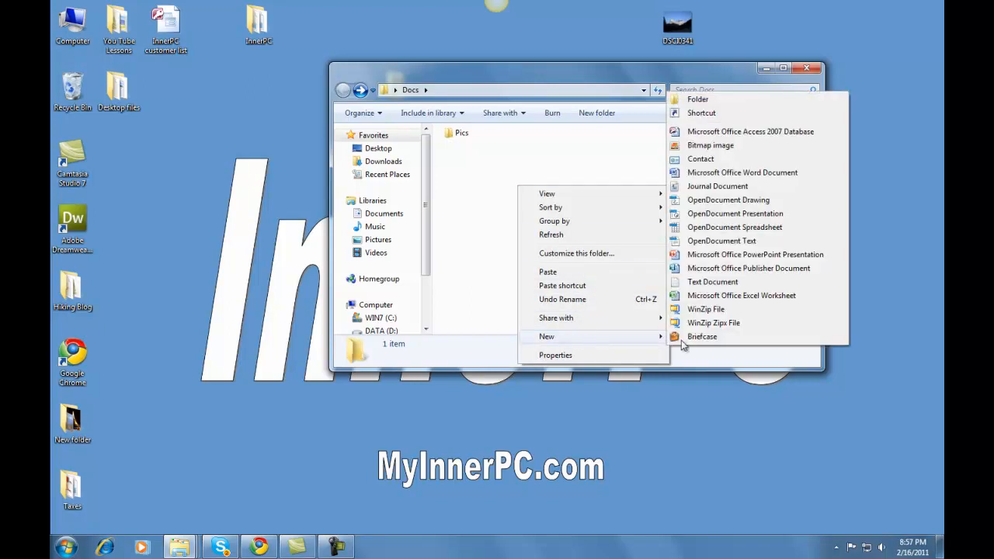
pyautogui.click(697, 99)
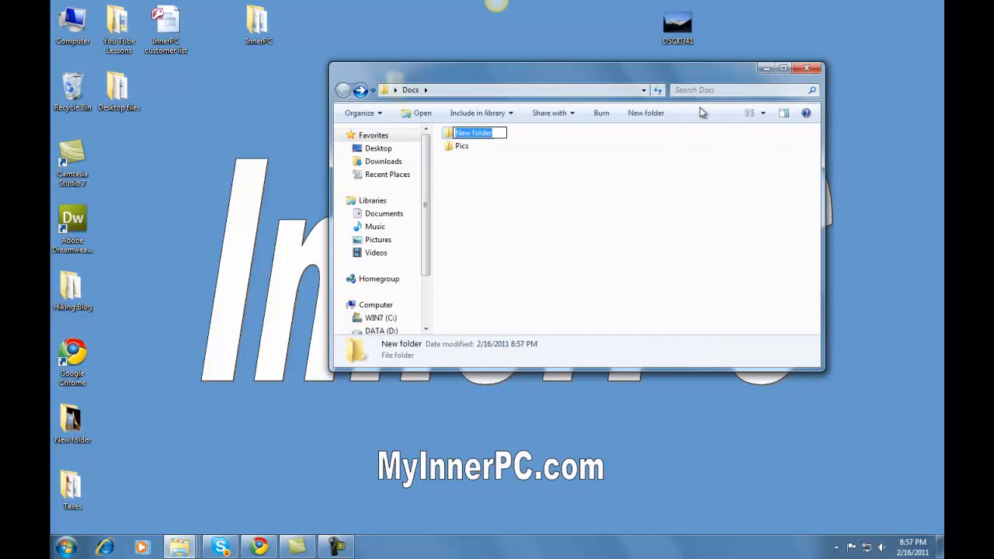
pyautogui.write('Word')
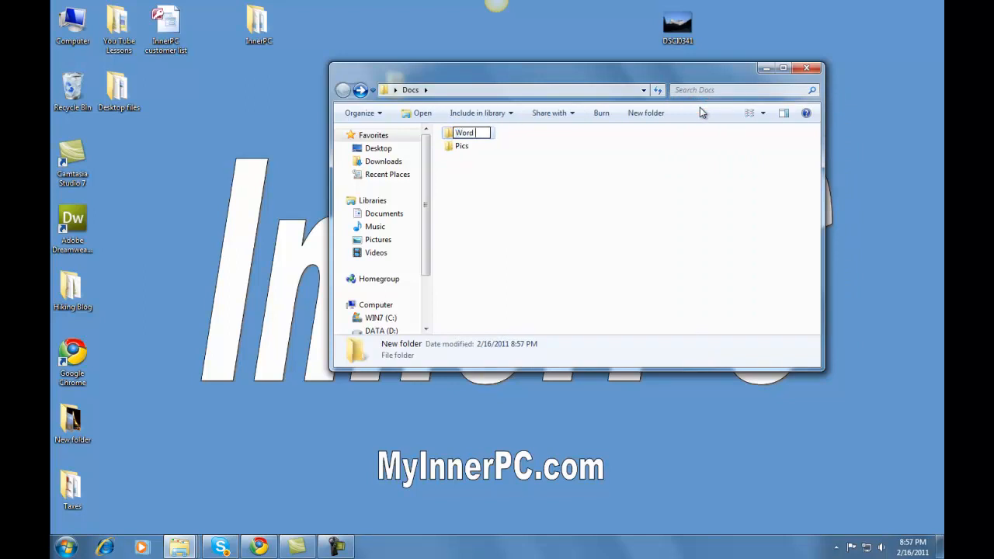
pyautogui.write('docs')
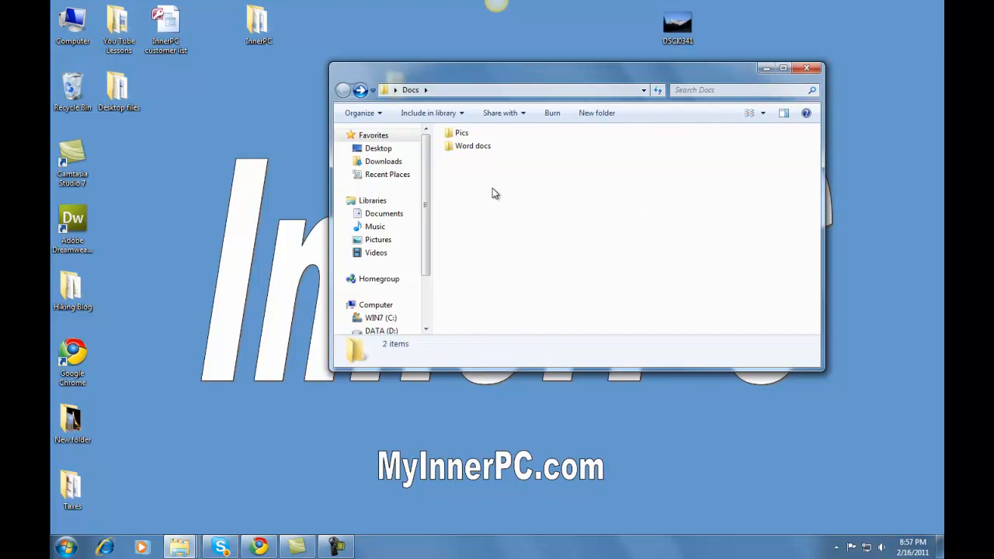
pyautogui.moveTo(631, 205)
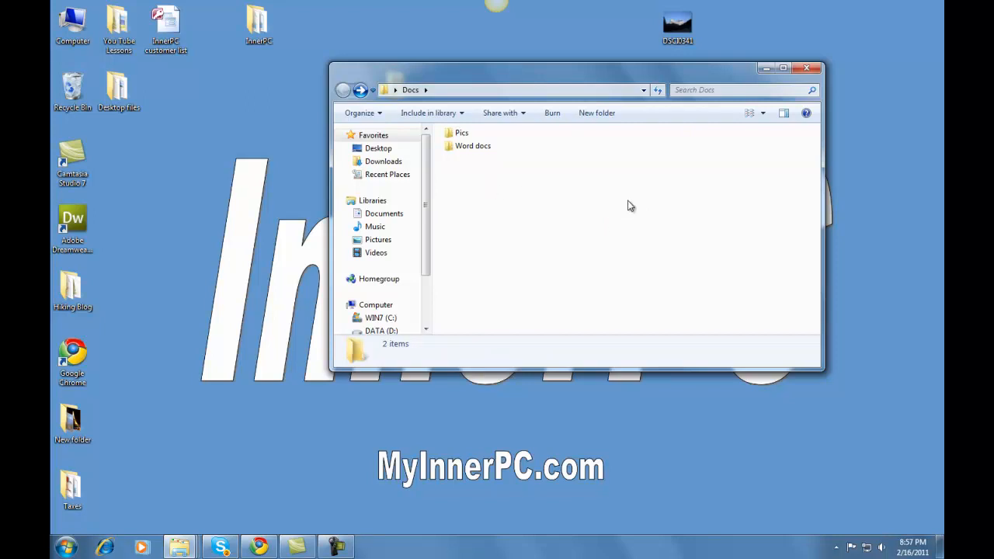
pyautogui.moveTo(639, 211)
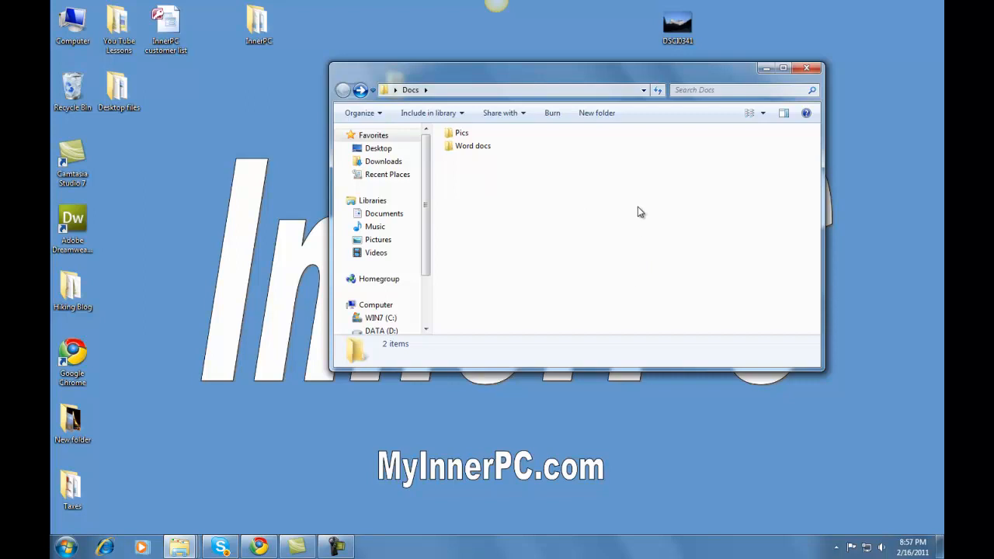
pyautogui.moveTo(575, 174)
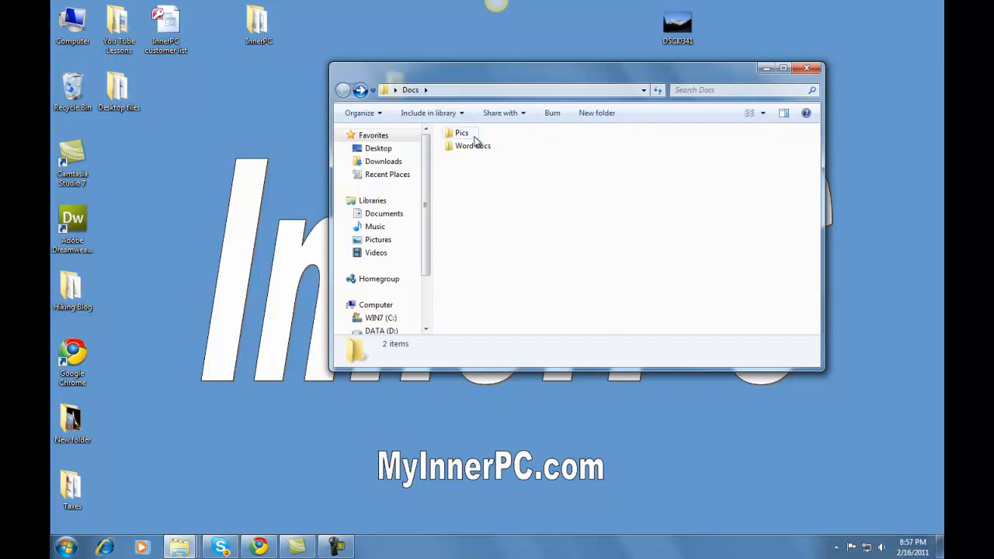
pyautogui.moveTo(764, 68)
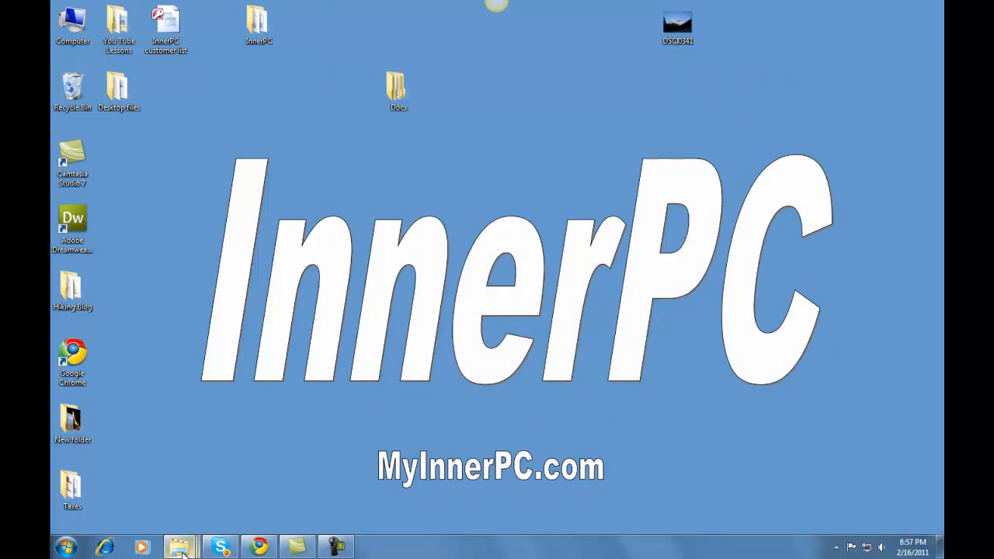
pyautogui.moveTo(180, 547)
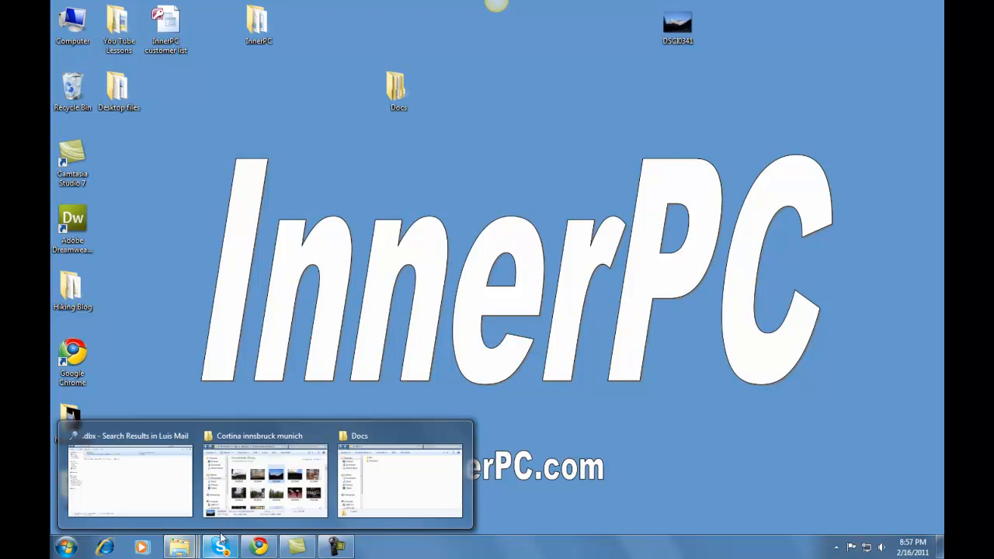
pyautogui.click(400, 478)
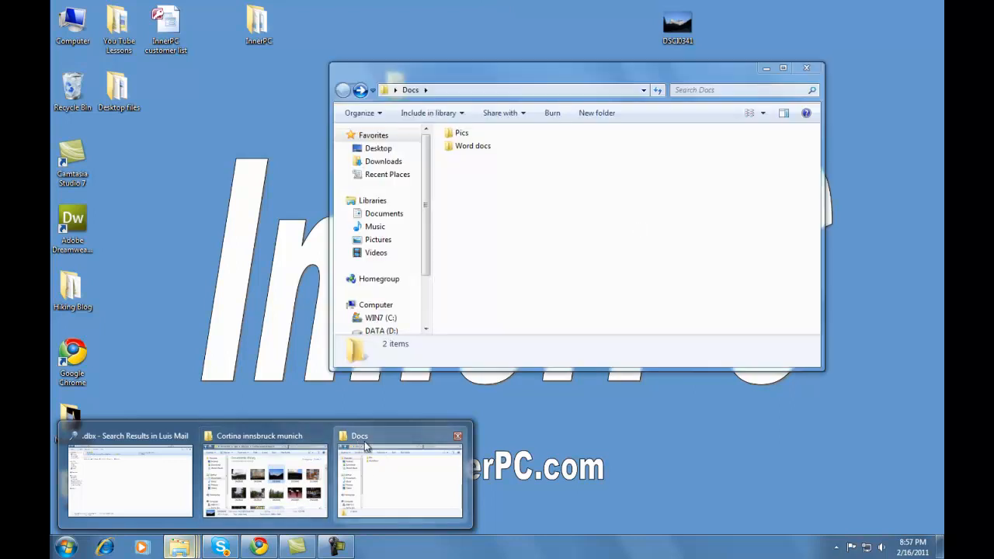
pyautogui.moveTo(380, 480)
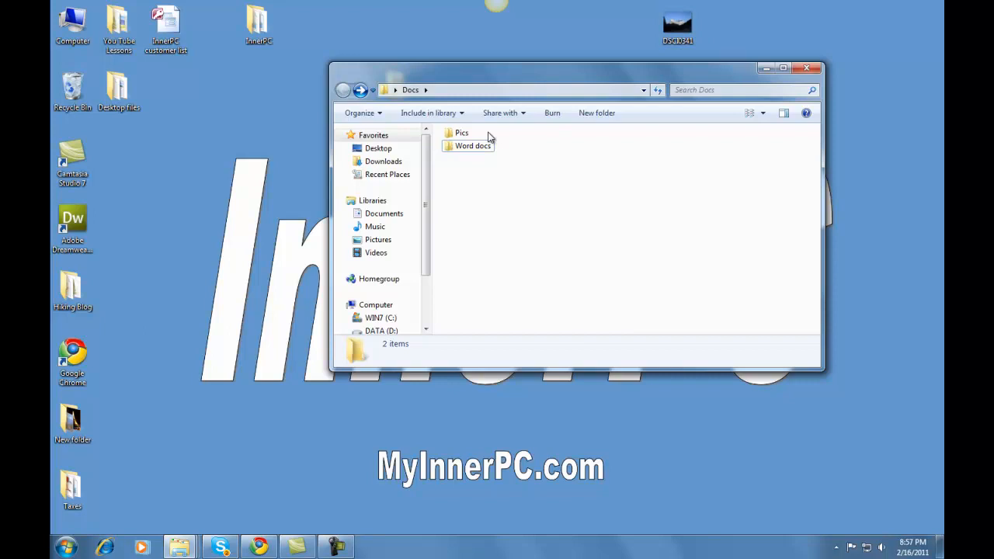
pyautogui.moveTo(784, 70)
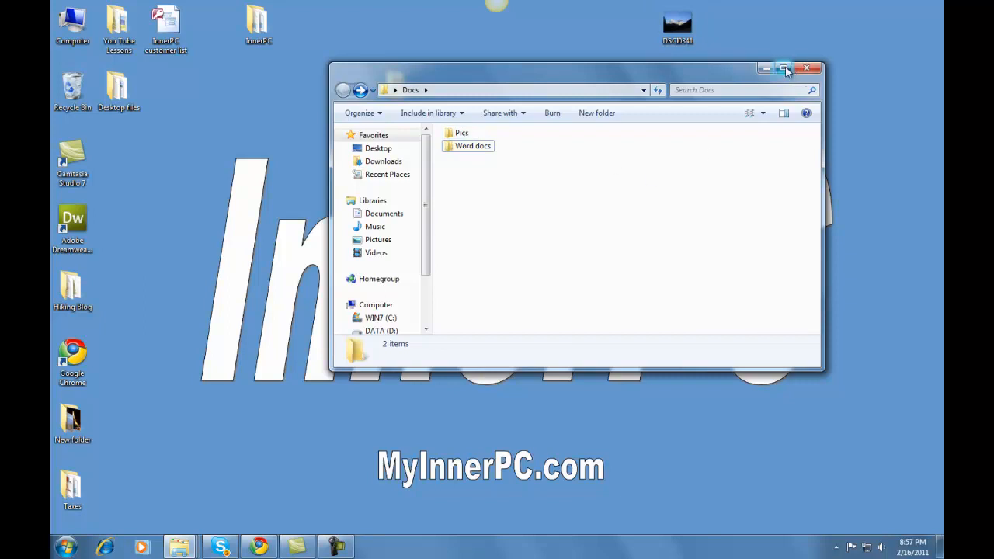
pyautogui.moveTo(784, 69)
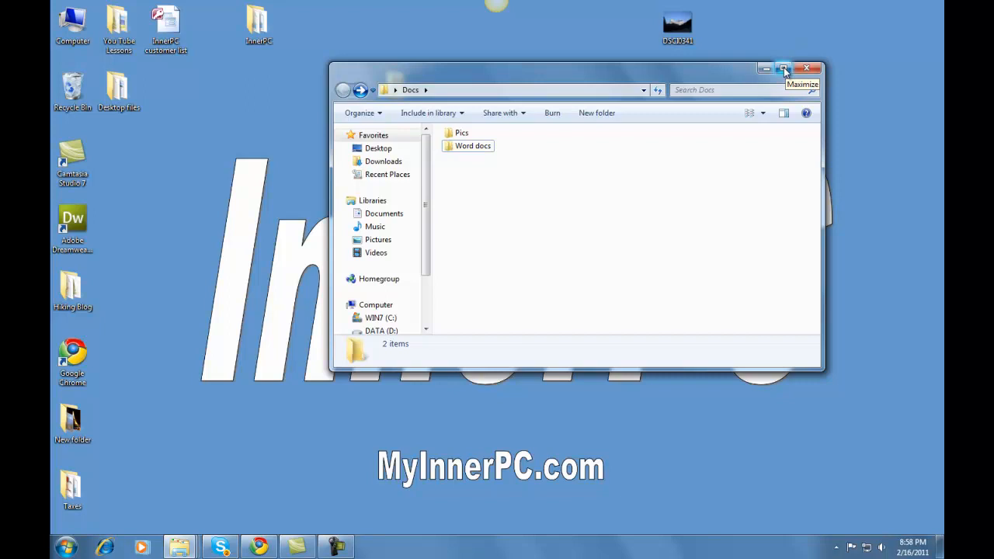
# Step: Toggle the Docs window between maximized and restored, then close it
pyautogui.click(782, 69)
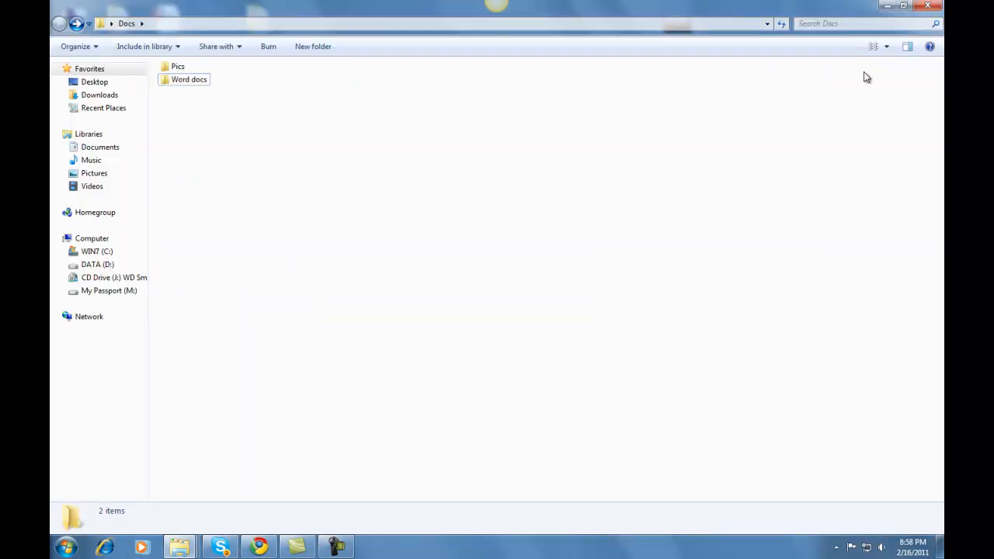
pyautogui.moveTo(904, 8)
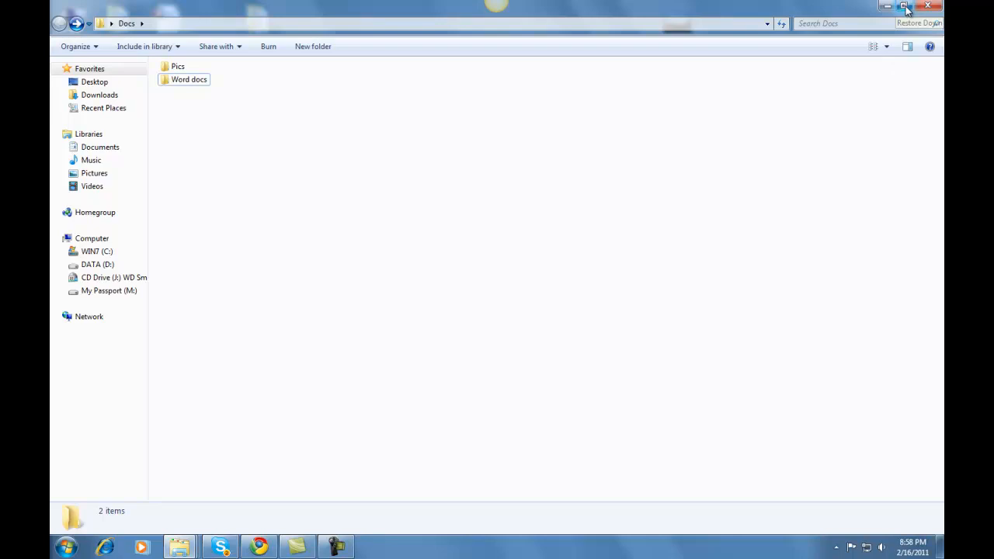
pyautogui.click(903, 6)
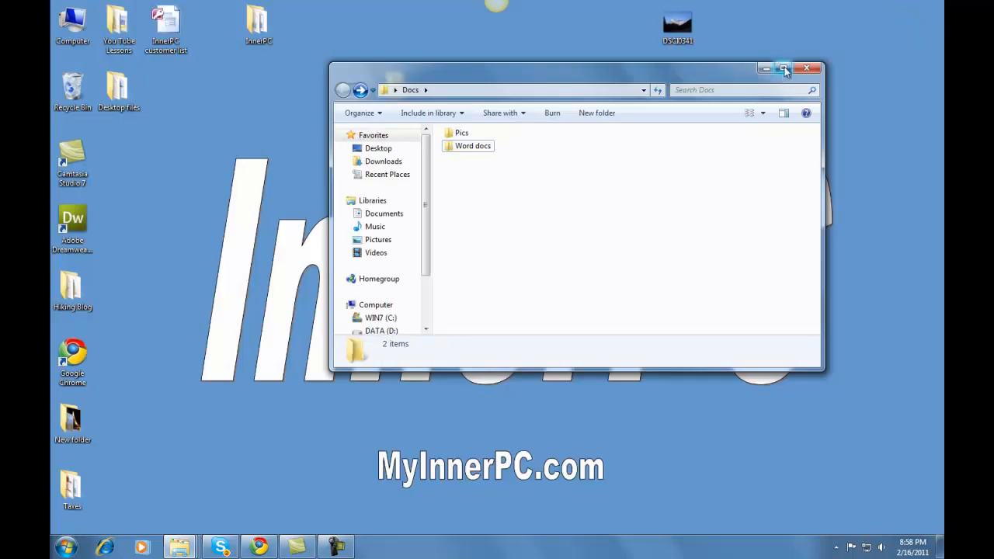
pyautogui.click(786, 68)
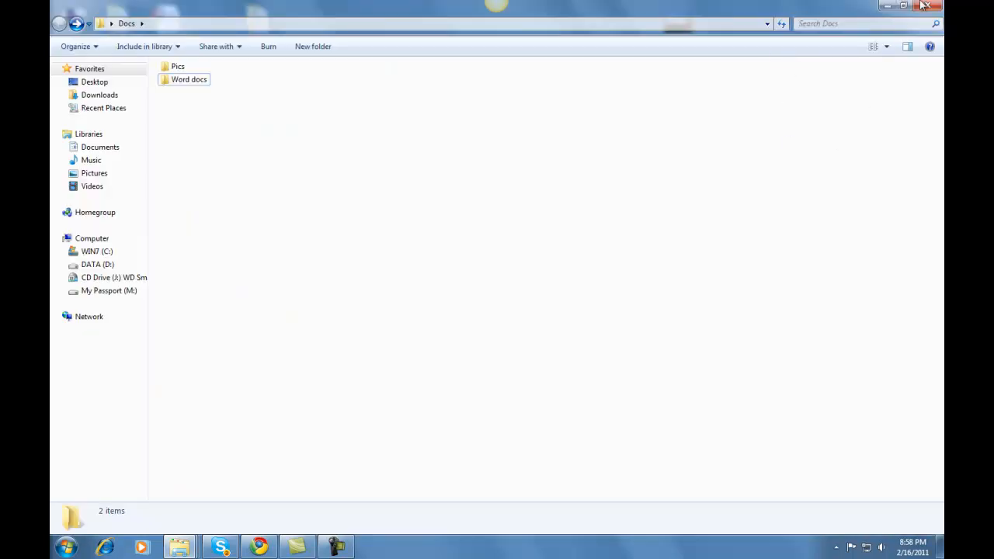
pyautogui.moveTo(903, 7)
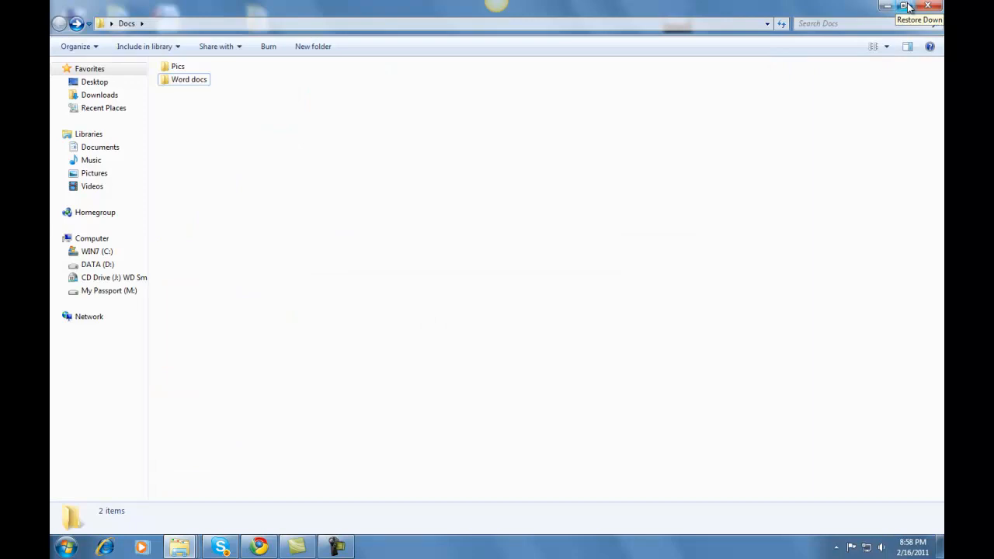
pyautogui.moveTo(928, 6)
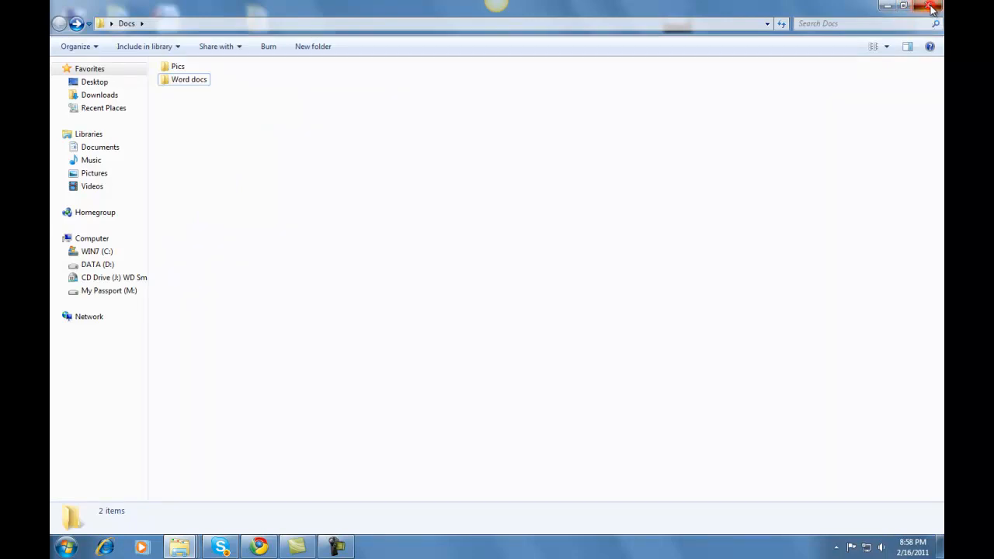
pyautogui.click(903, 6)
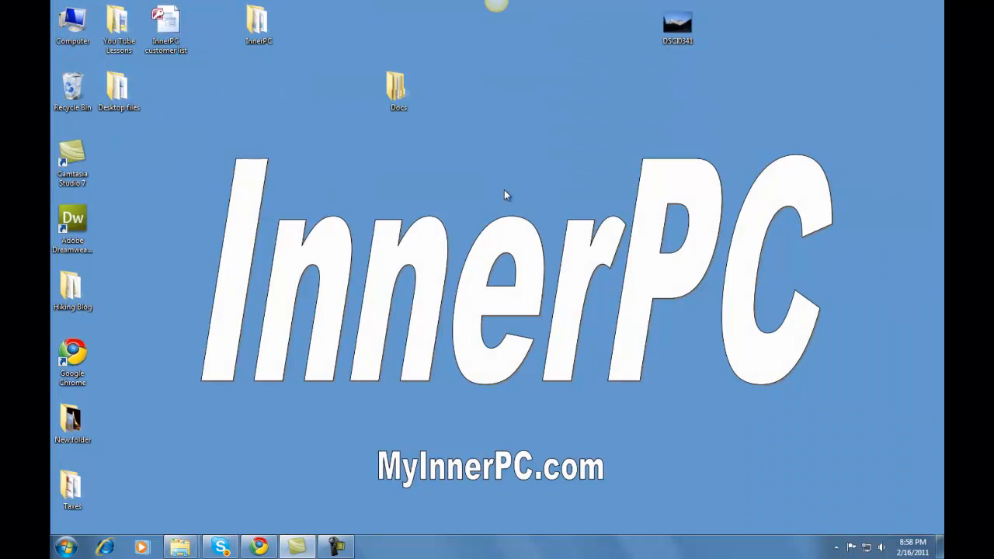
# Step: Reopen Docs from the desktop, restore and close it, then open the desktop photo
pyautogui.click(397, 87)
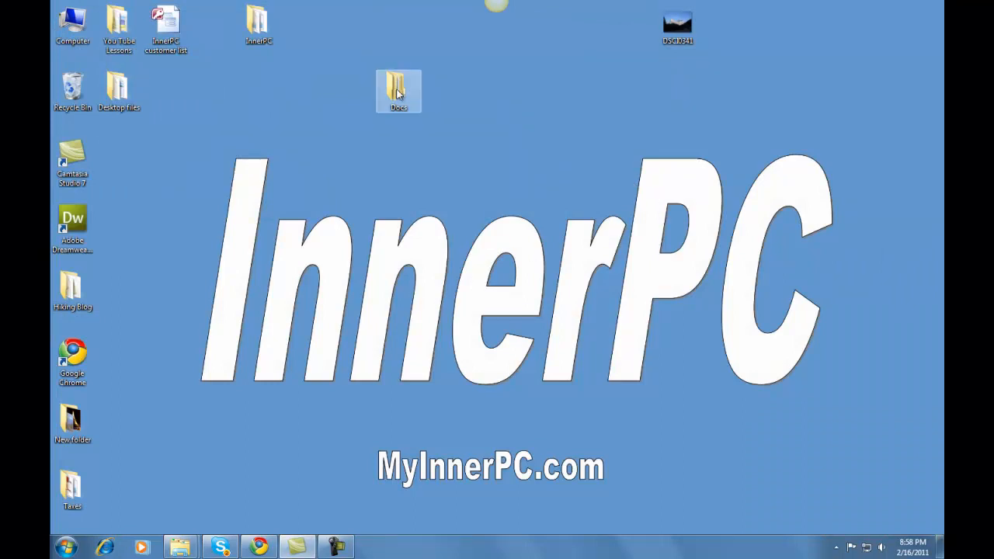
pyautogui.doubleClick(397, 89)
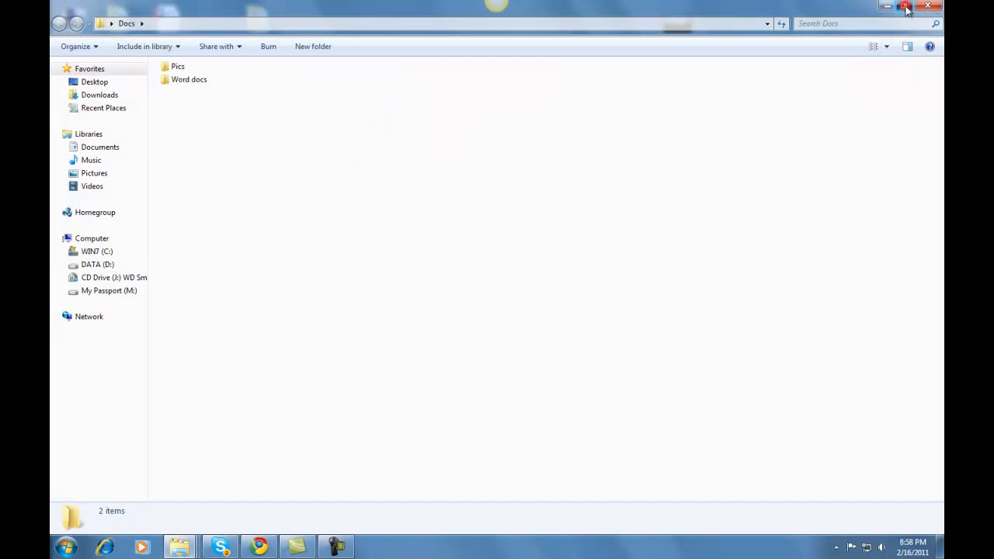
pyautogui.click(907, 6)
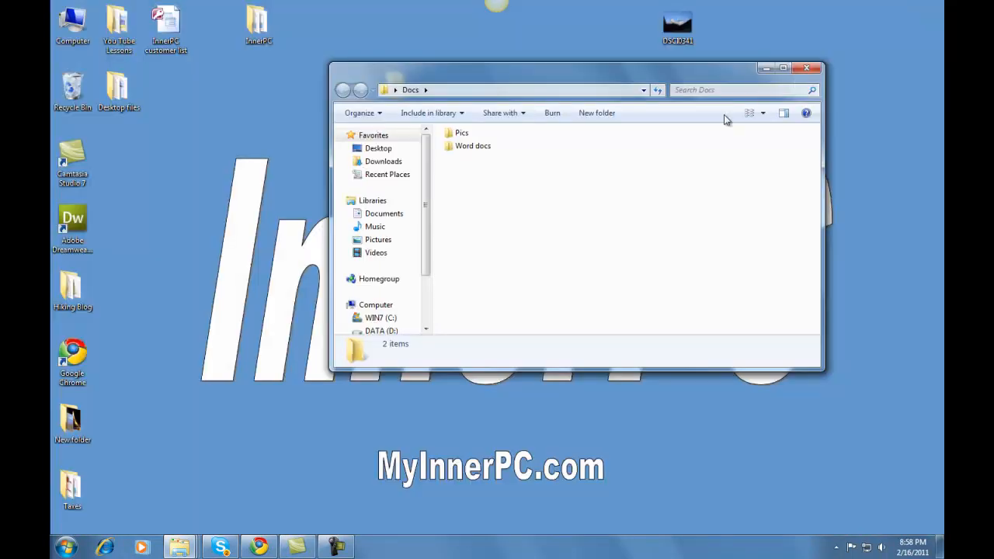
pyautogui.click(807, 69)
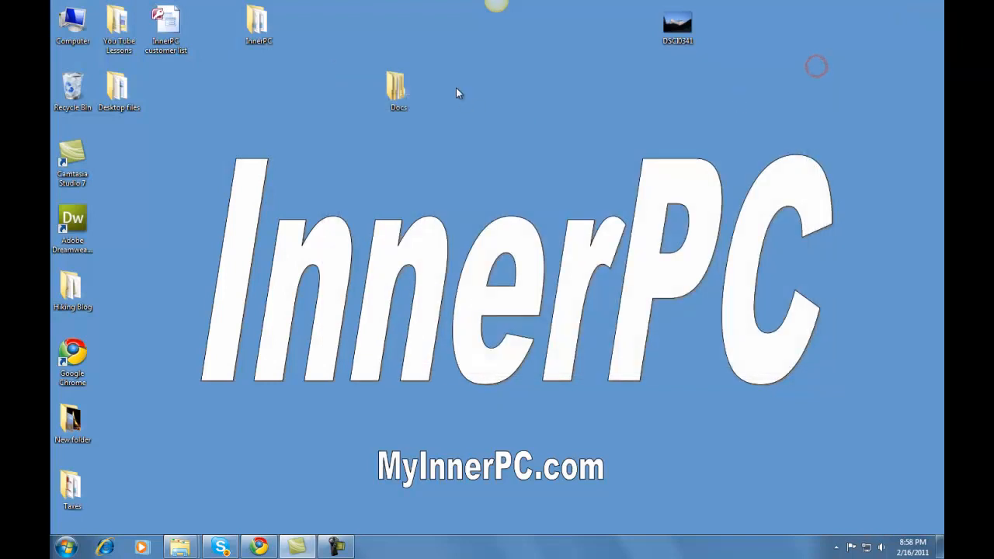
pyautogui.doubleClick(397, 86)
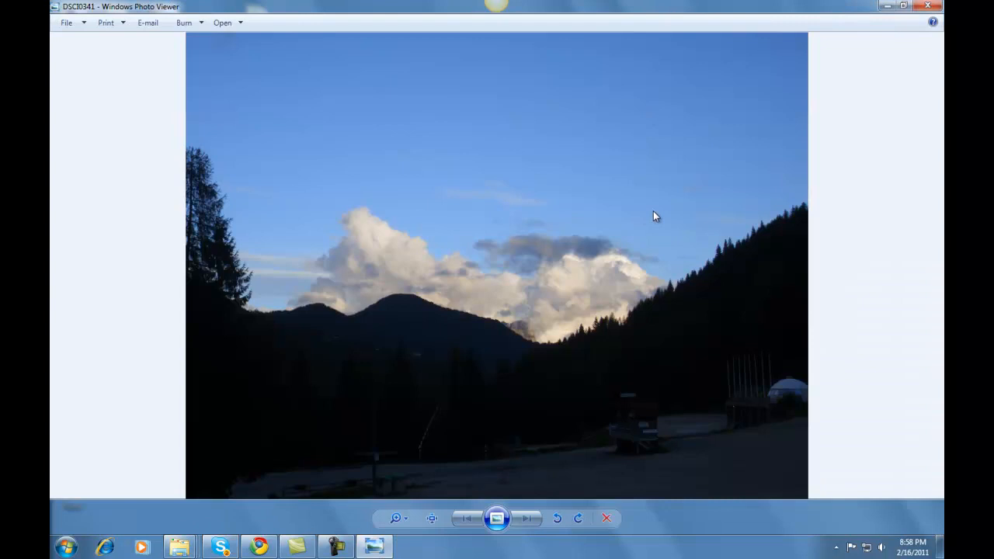
pyautogui.moveTo(635, 365)
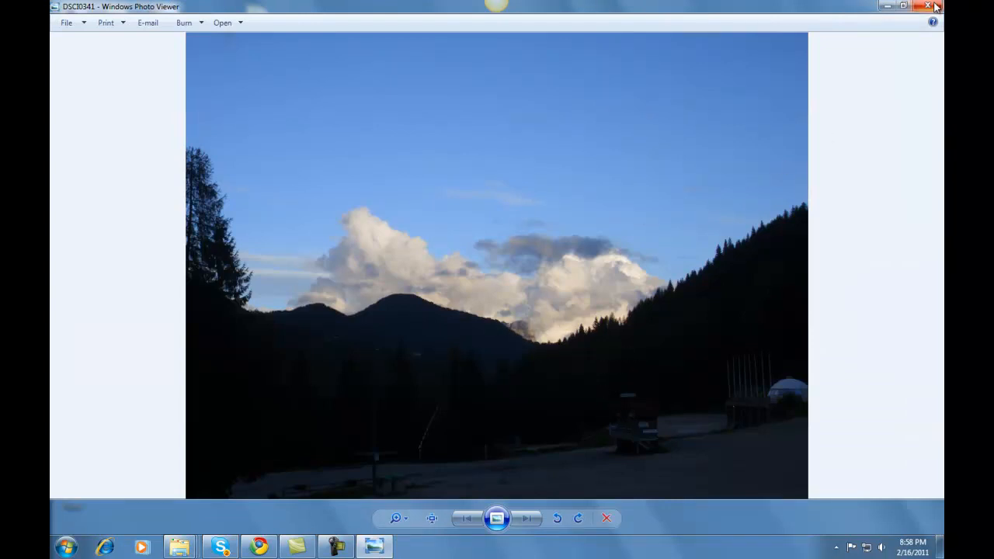
# Step: Close the mountain photo in Windows Photo Viewer
pyautogui.click(929, 7)
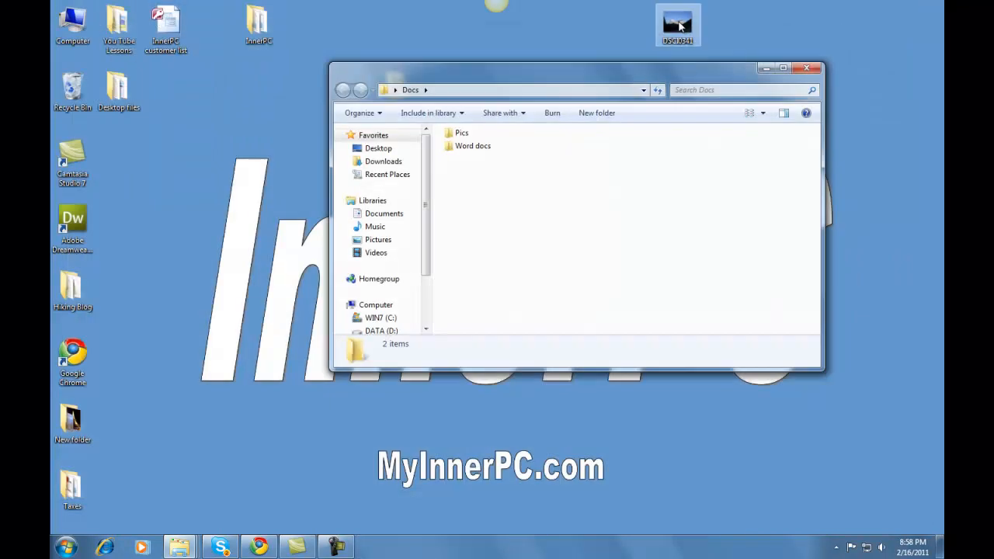
# Step: Cut the photo from the desktop via its context menu
pyautogui.rightClick(677, 25)
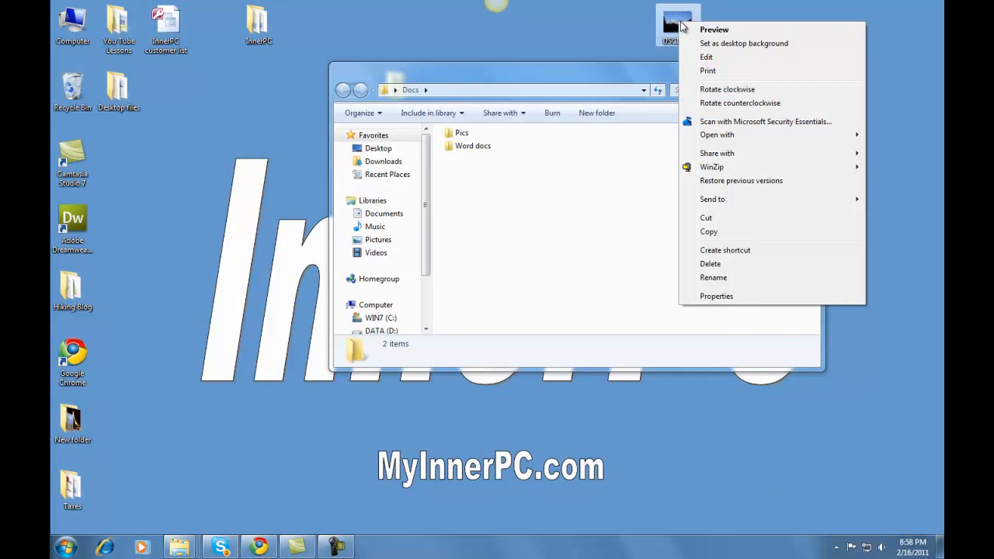
pyautogui.moveTo(727, 236)
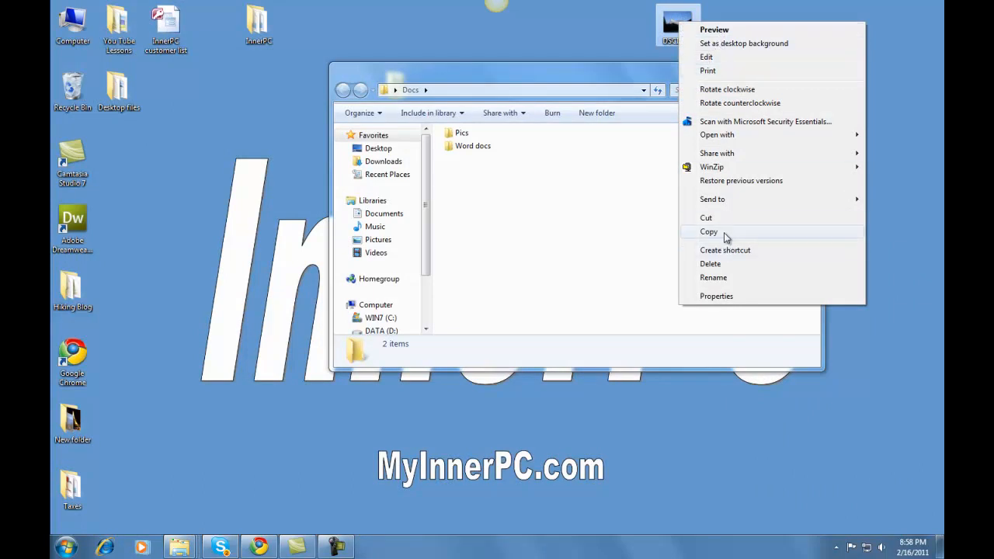
pyautogui.moveTo(722, 220)
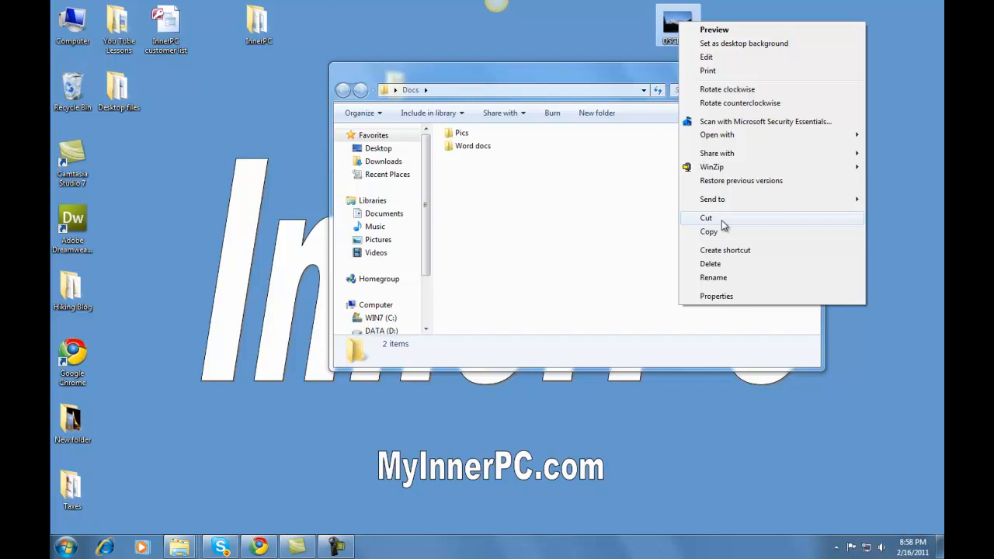
pyautogui.moveTo(720, 236)
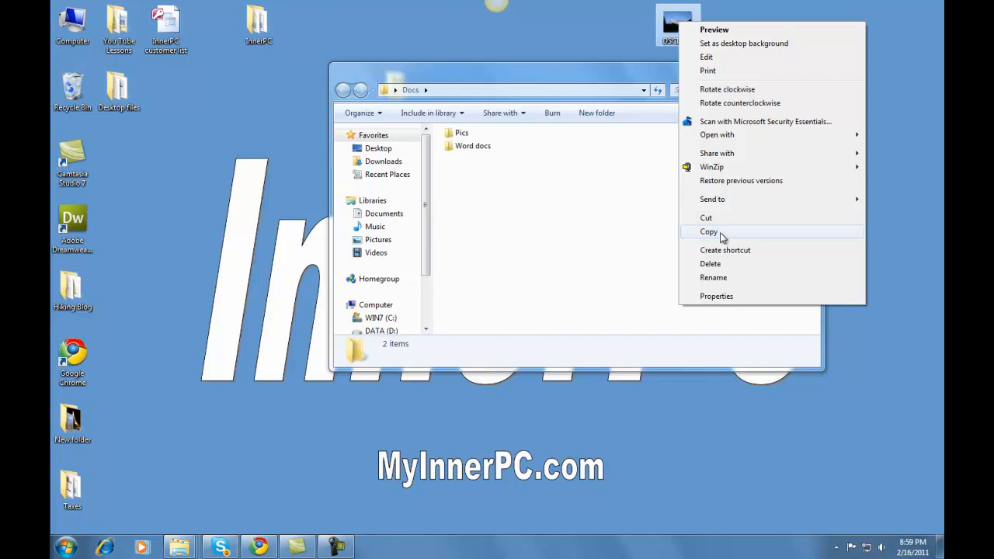
pyautogui.moveTo(720, 220)
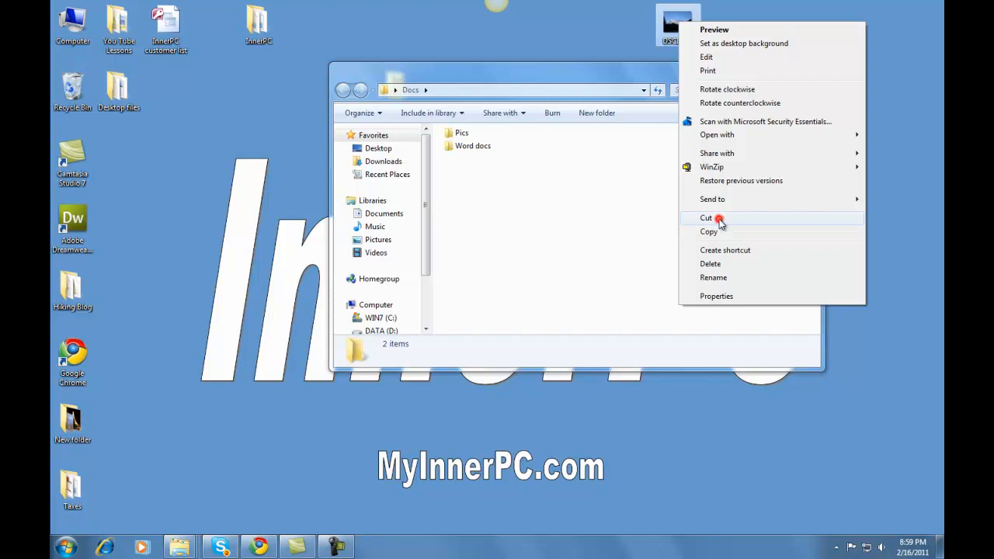
pyautogui.click(705, 218)
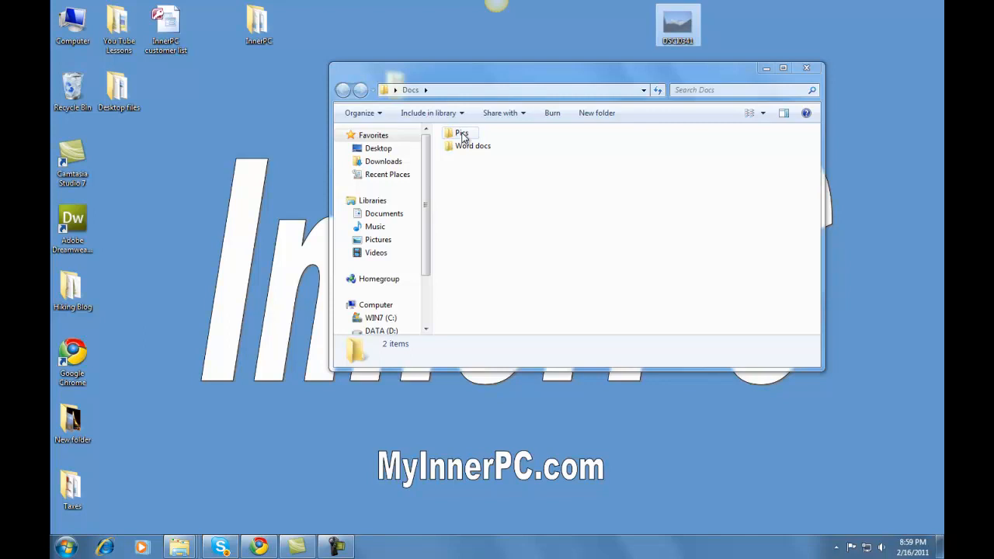
# Step: Paste the cut photo DSCB041 into the Pics folder
pyautogui.doubleClick(461, 133)
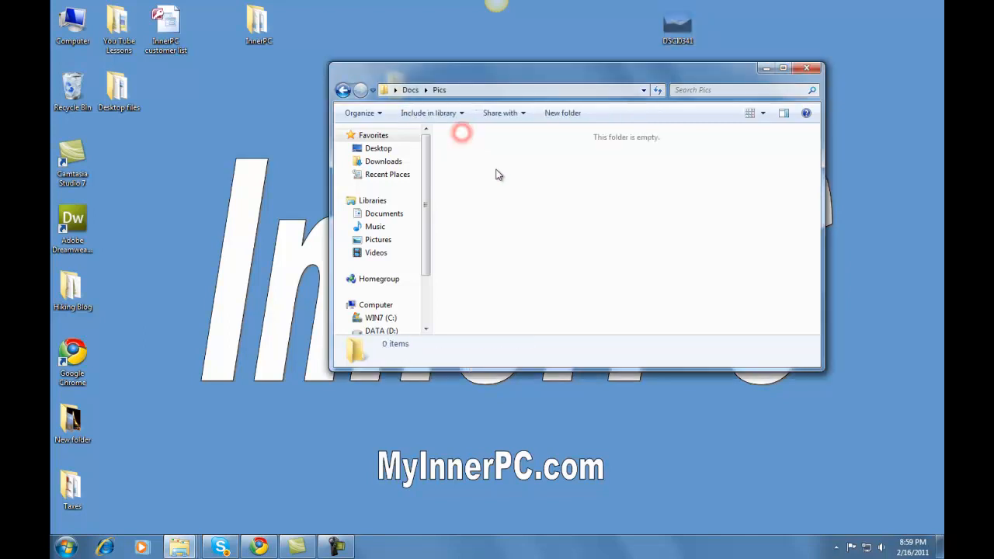
pyautogui.moveTo(503, 189)
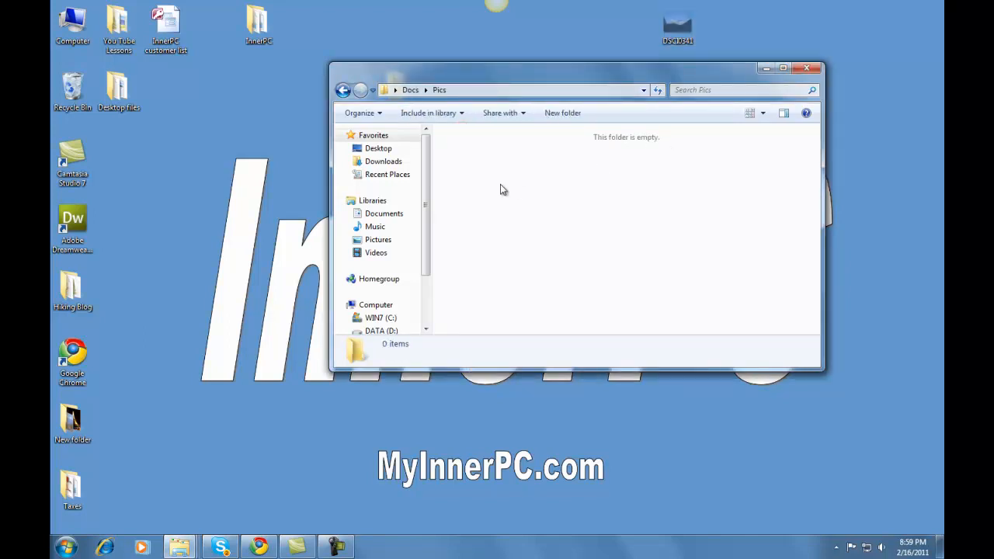
pyautogui.moveTo(769, 283)
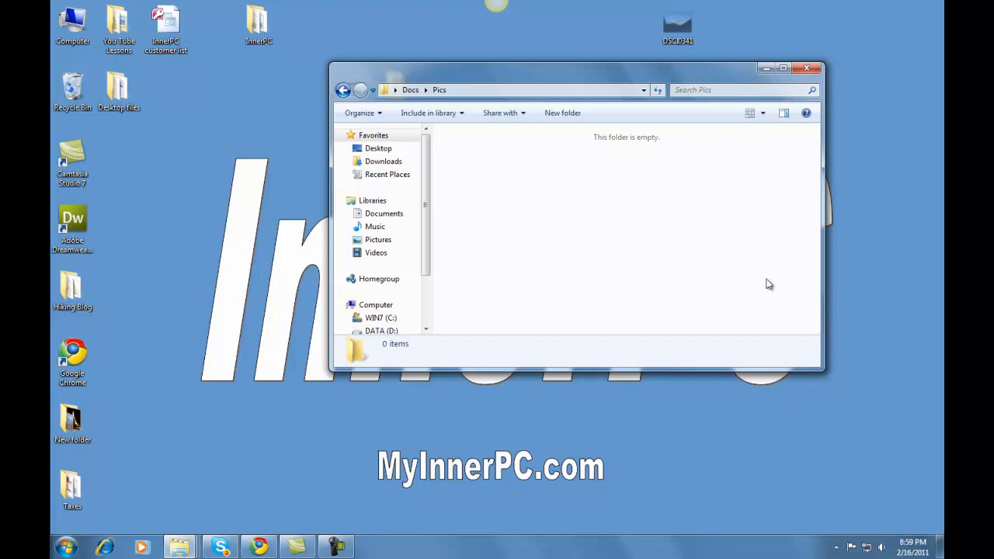
pyautogui.moveTo(711, 336)
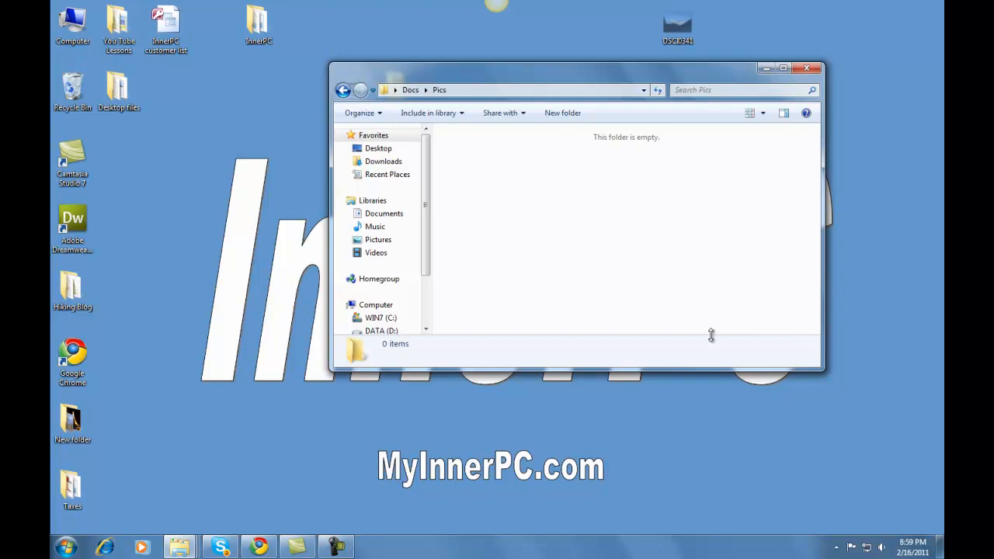
pyautogui.moveTo(540, 208)
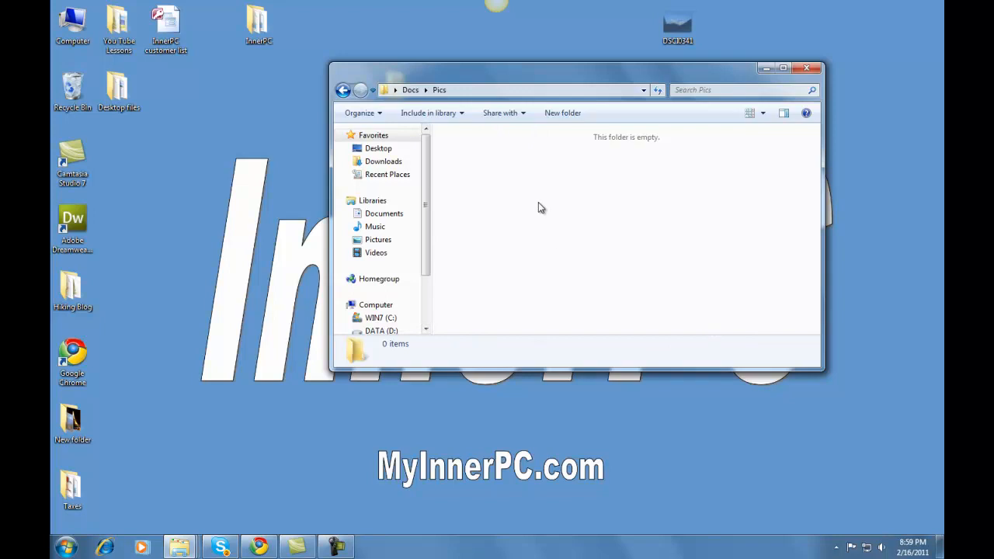
pyautogui.rightClick(541, 208)
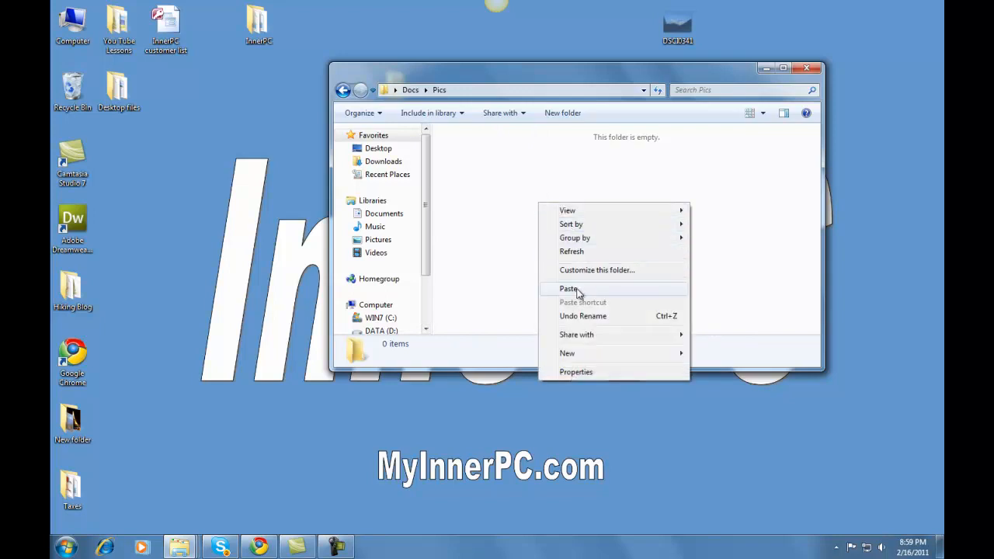
pyautogui.click(568, 288)
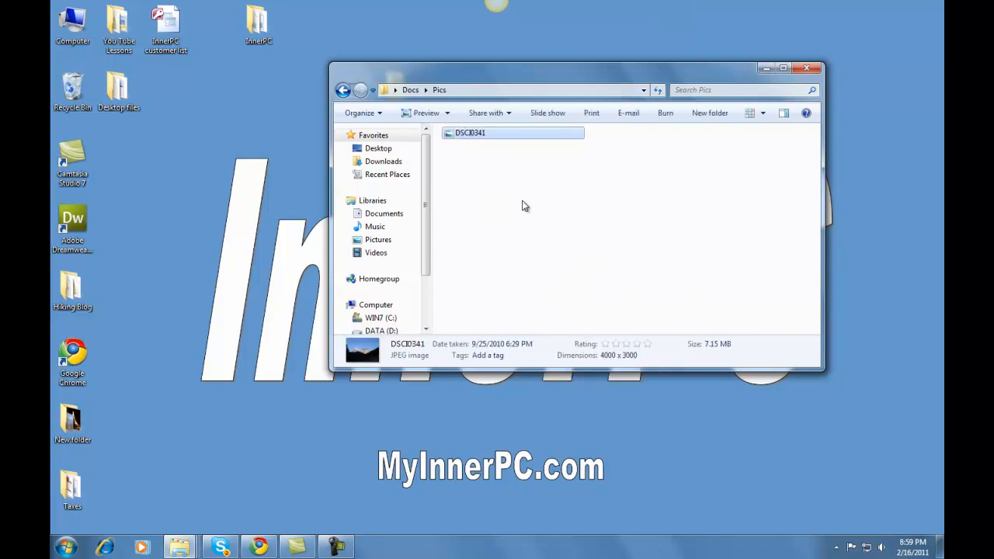
pyautogui.moveTo(682, 38)
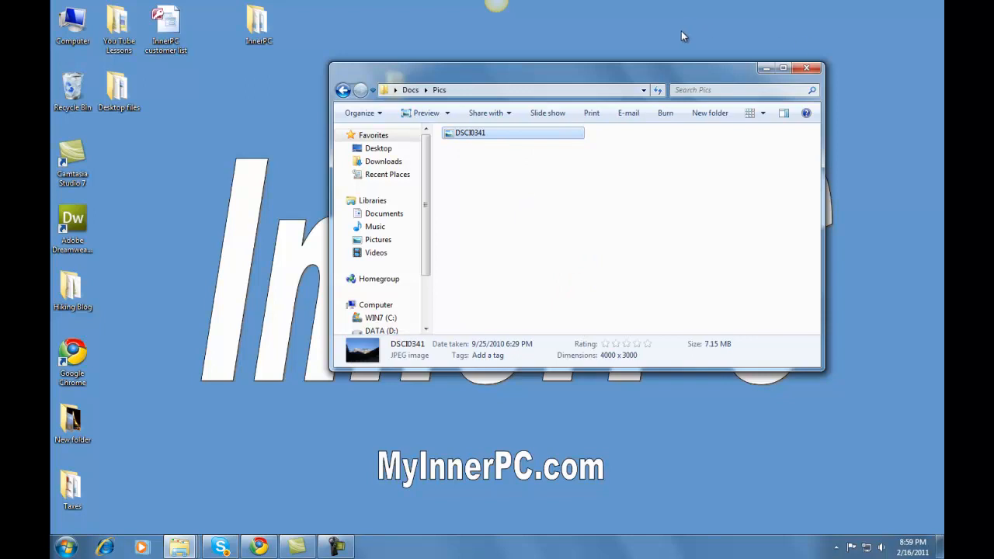
pyautogui.moveTo(636, 169)
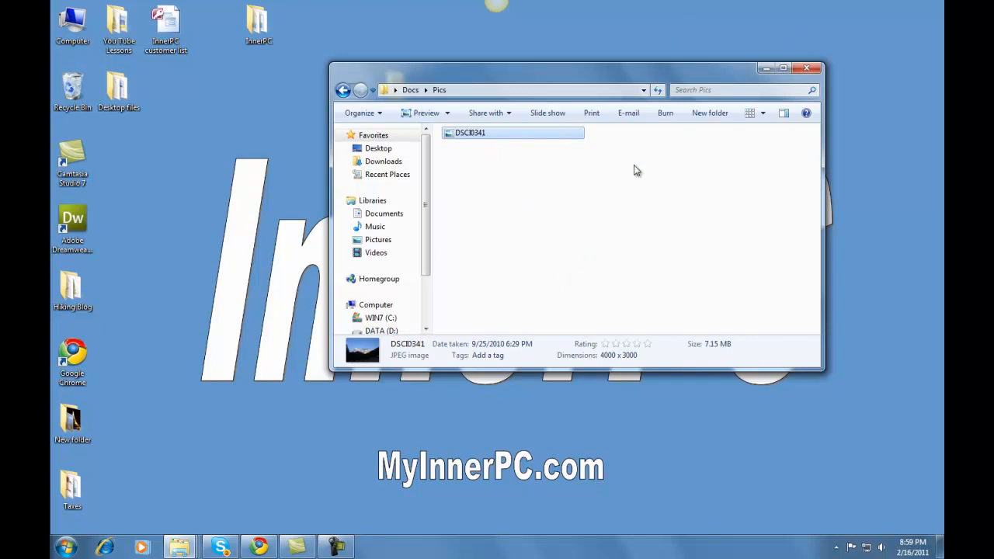
pyautogui.moveTo(767, 128)
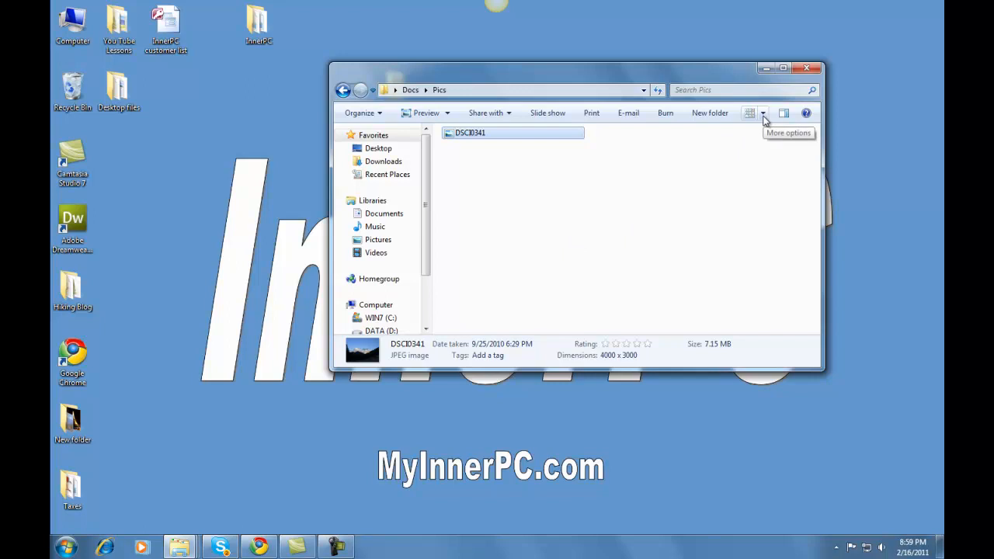
# Step: Switch the Pics folder view to Large Icons so the photo shows as a thumbnail
pyautogui.click(762, 115)
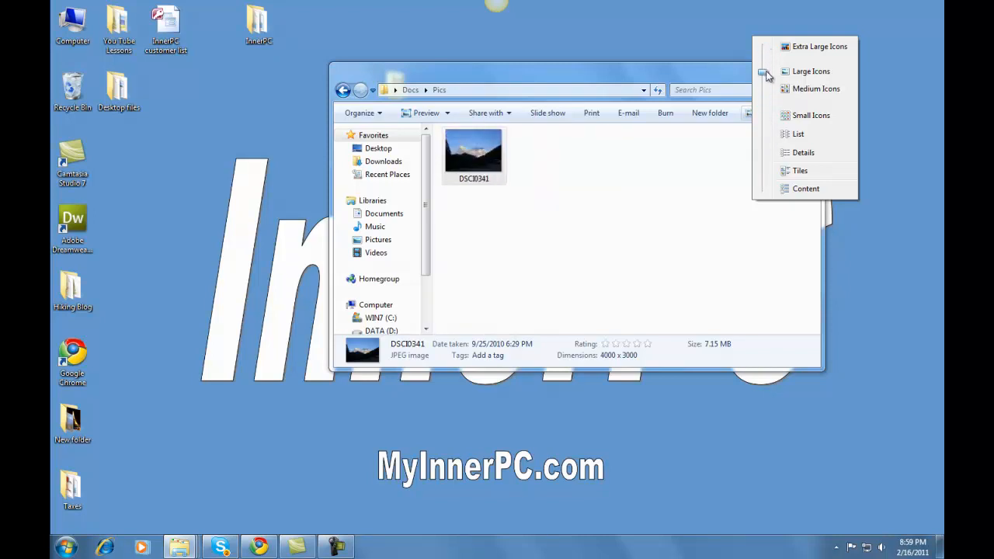
pyautogui.click(815, 89)
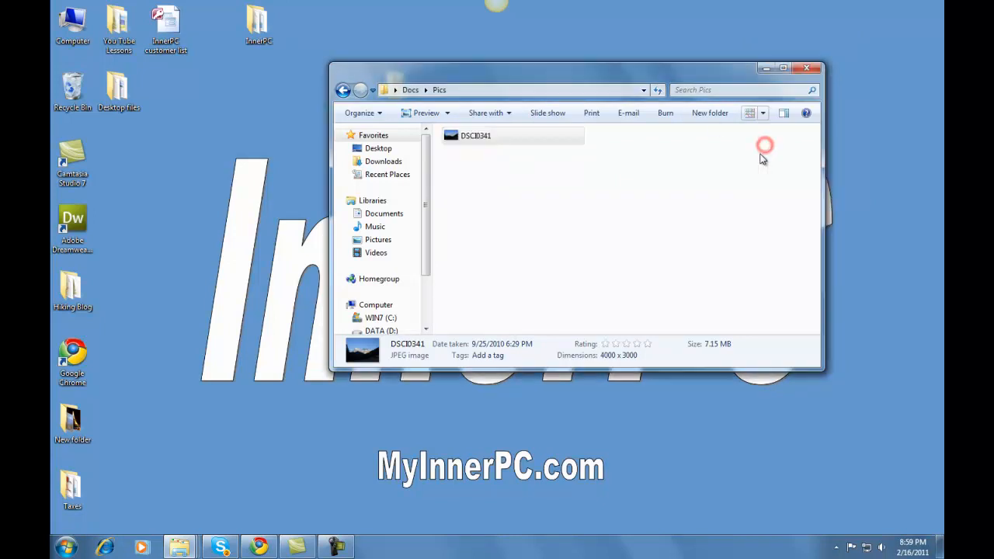
pyautogui.click(762, 111)
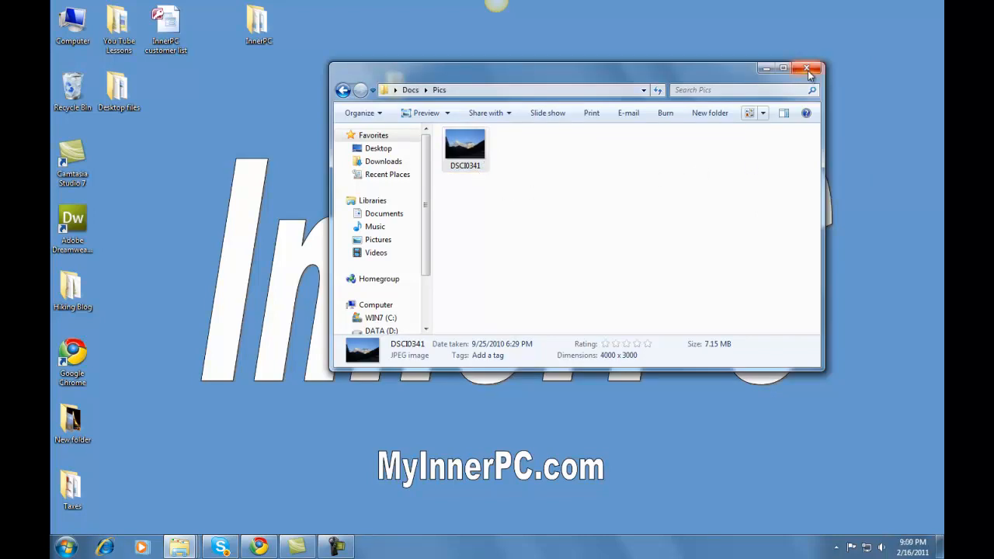
pyautogui.moveTo(807, 75)
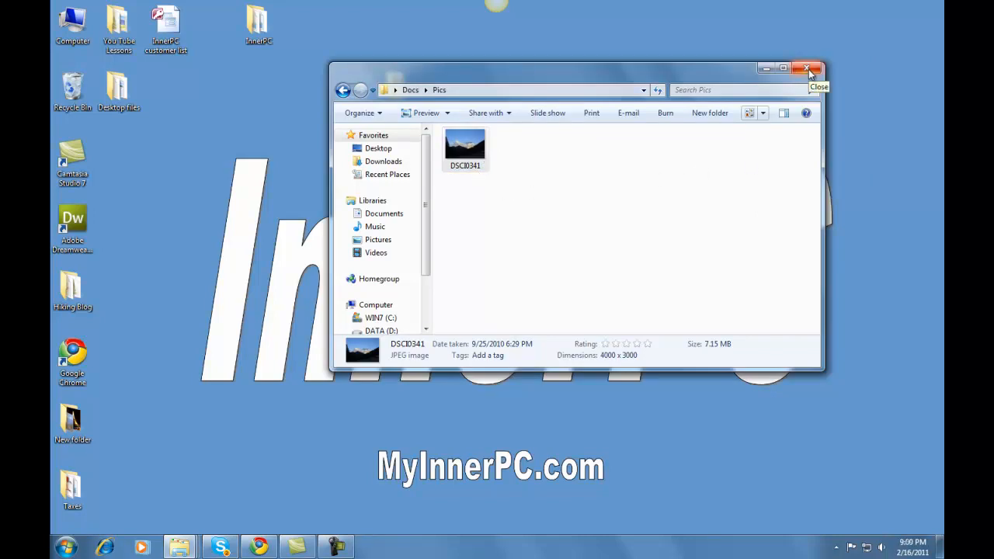
# Step: Close the Pics window and bring up the Start menu programs list
pyautogui.click(808, 69)
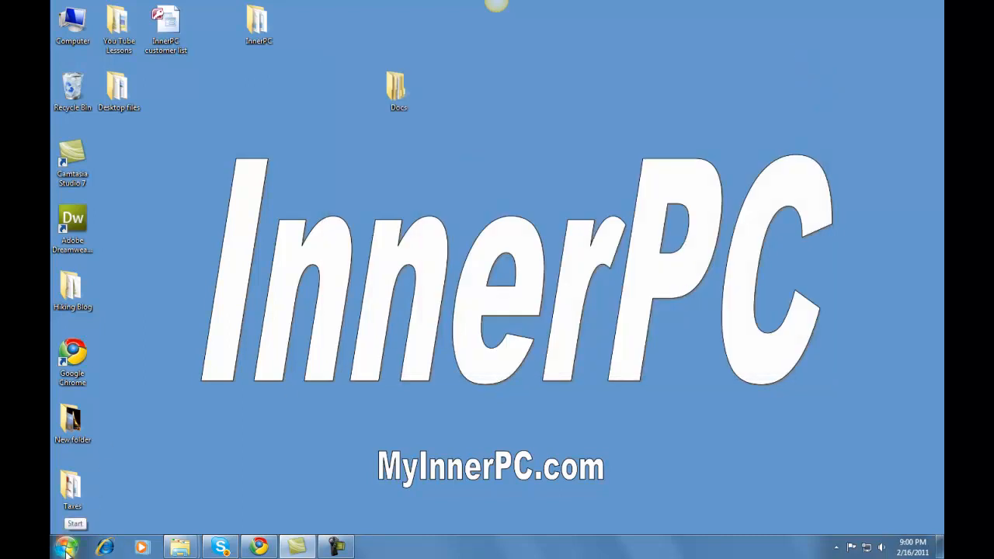
pyautogui.click(65, 546)
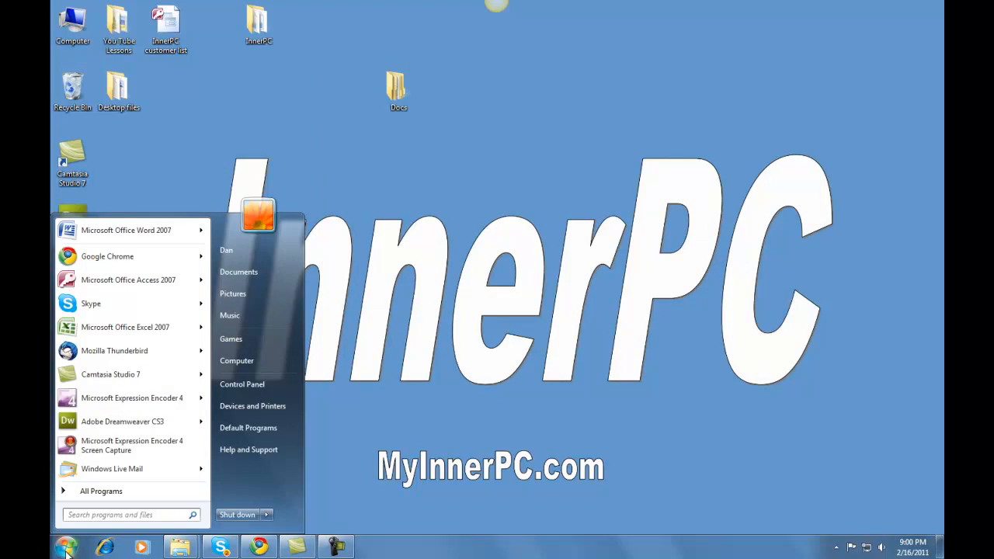
pyautogui.moveTo(125, 230)
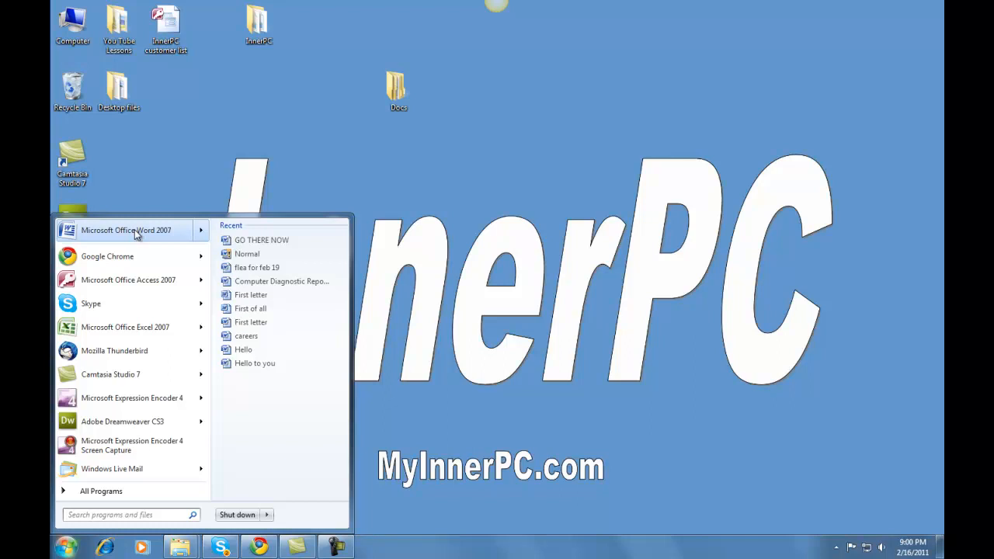
# Step: Launch Word and write "Hello to the world." in the blank document
pyautogui.click(126, 230)
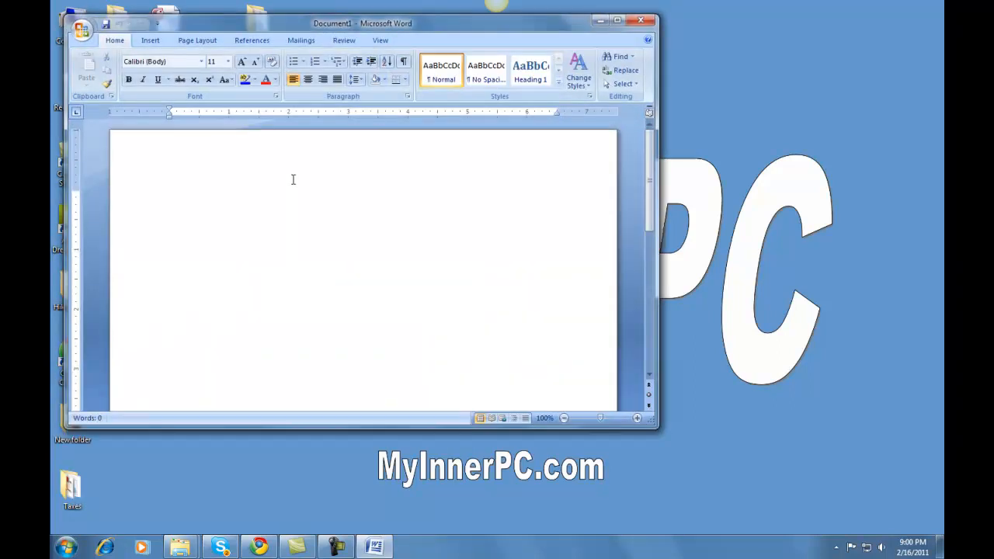
pyautogui.write('He')
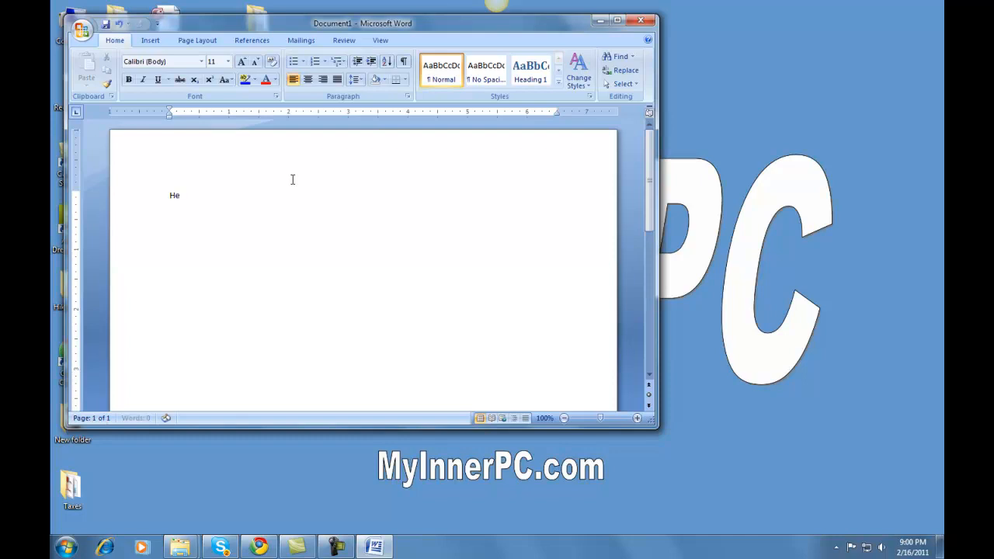
pyautogui.write('llo to the w')
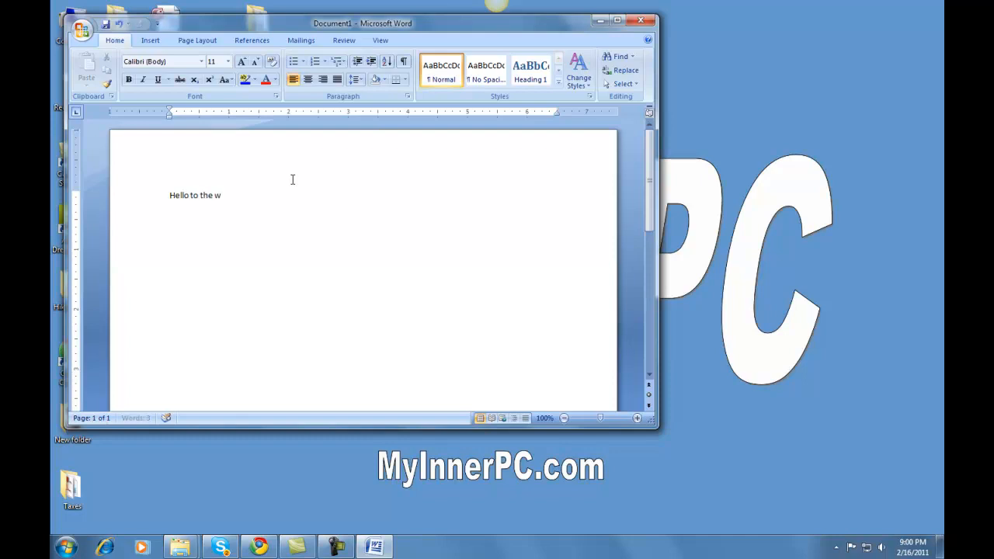
pyautogui.write('orld.')
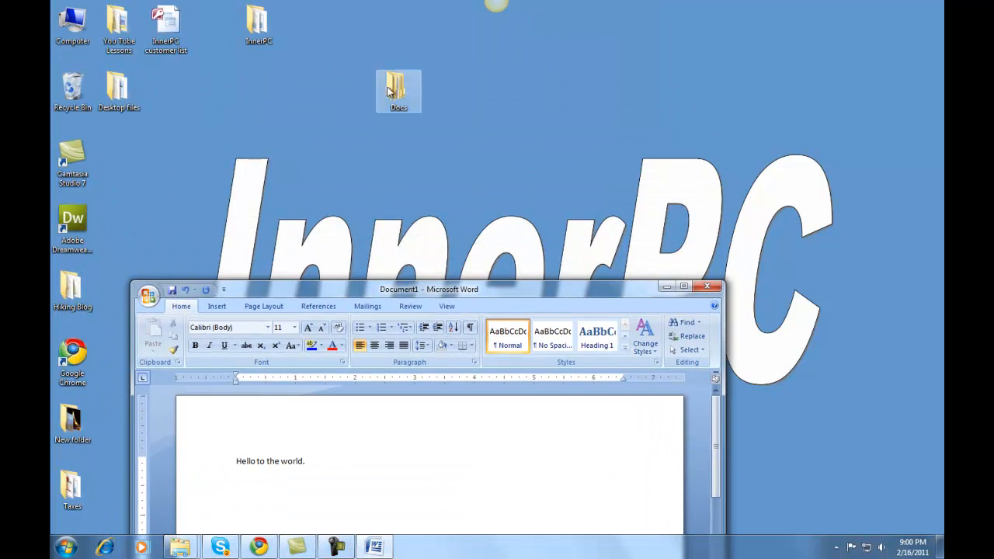
pyautogui.doubleClick(398, 88)
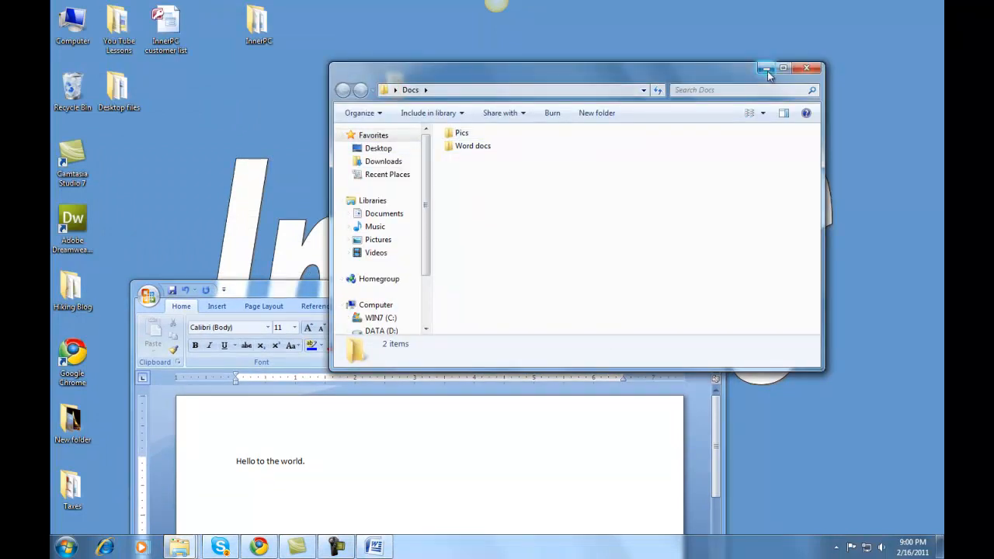
pyautogui.click(767, 68)
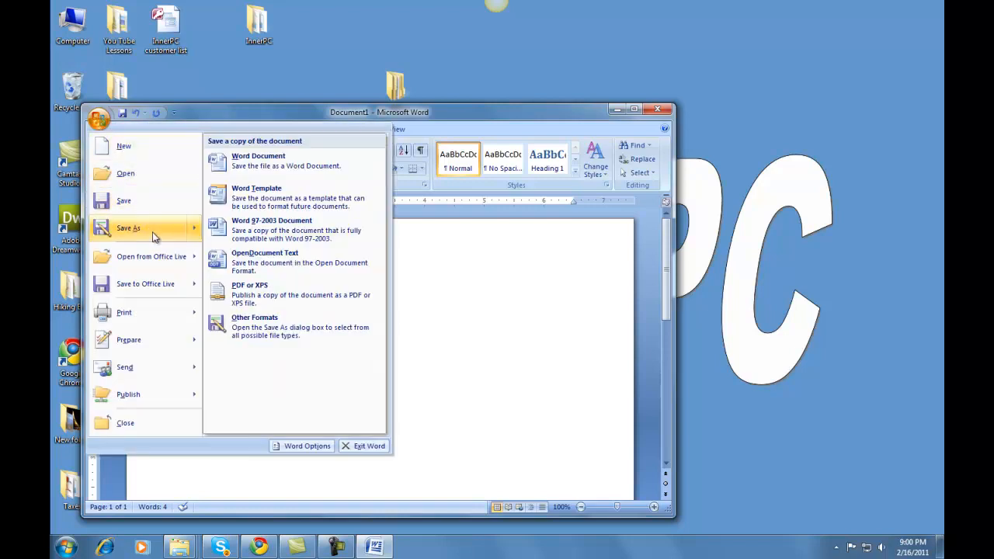
pyautogui.moveTo(295, 159)
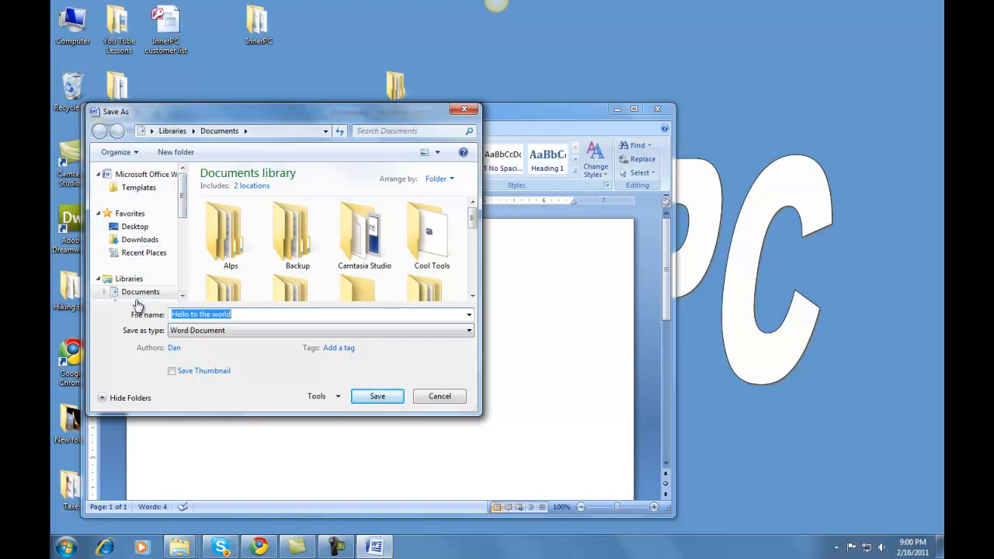
pyautogui.moveTo(154, 219)
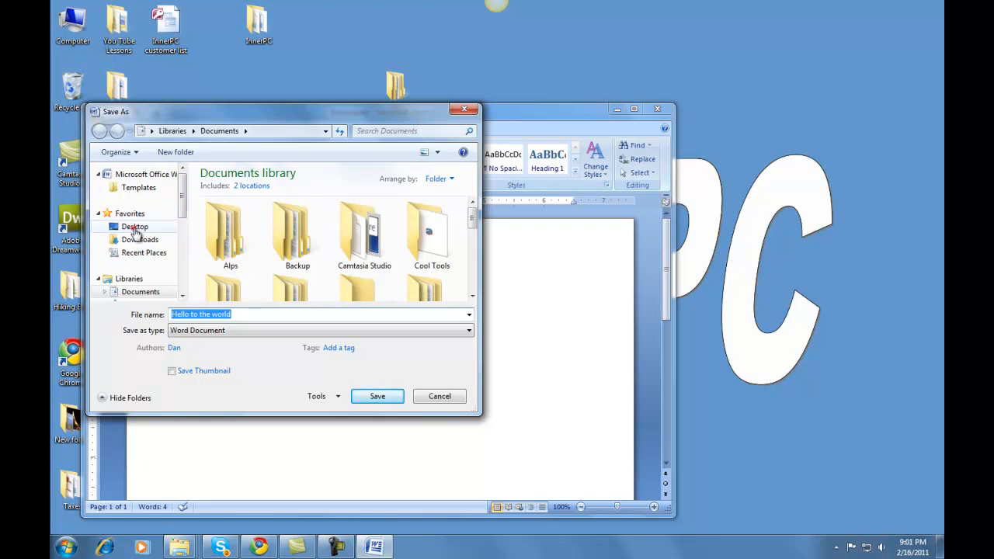
# Step: Browse Desktop > Docs > Word docs and save the document there as Hello
pyautogui.click(133, 227)
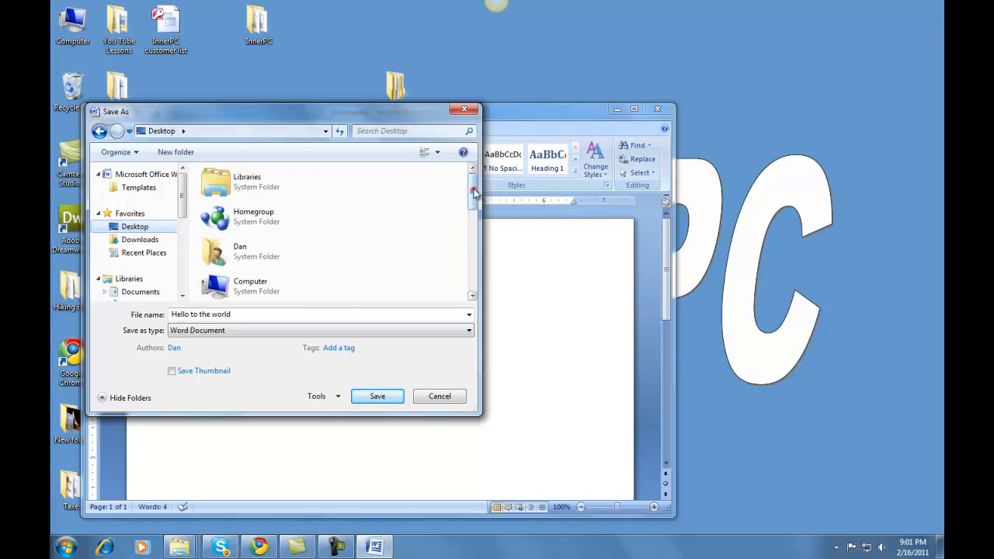
pyautogui.scroll(-3)
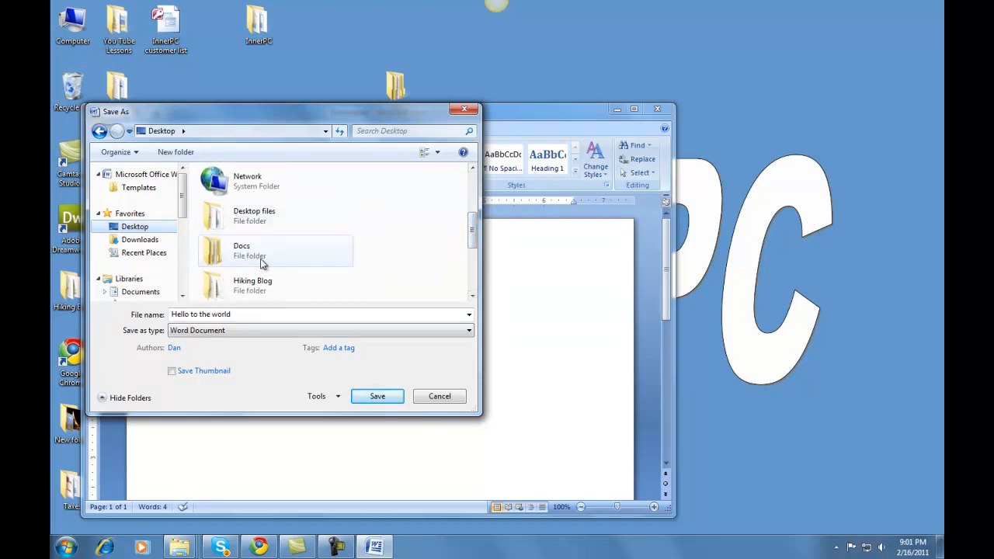
pyautogui.moveTo(249, 261)
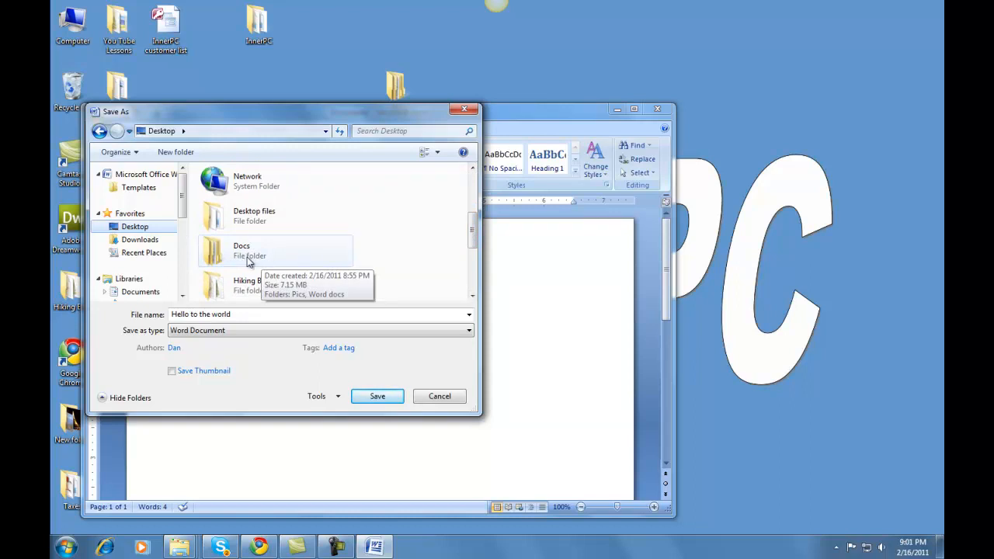
pyautogui.doubleClick(249, 251)
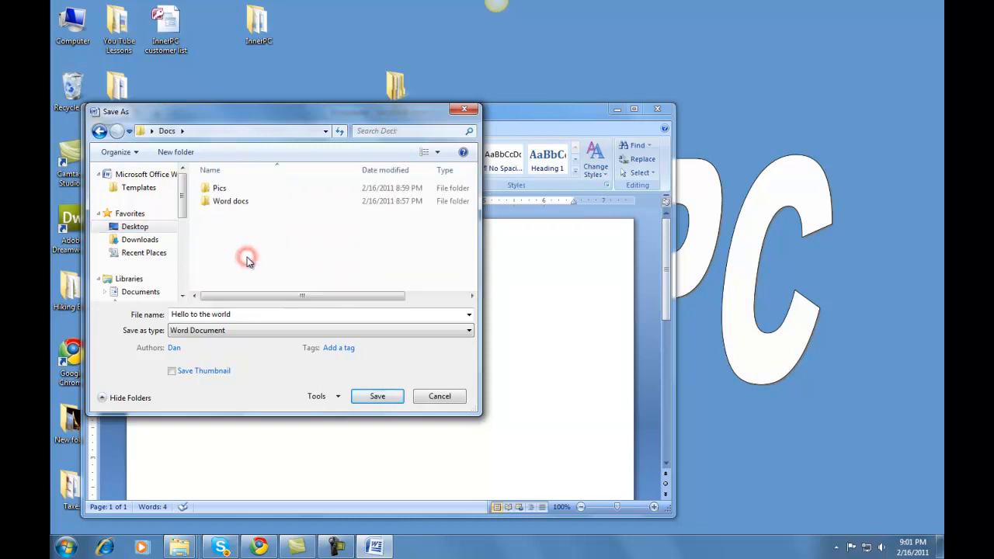
pyautogui.doubleClick(230, 202)
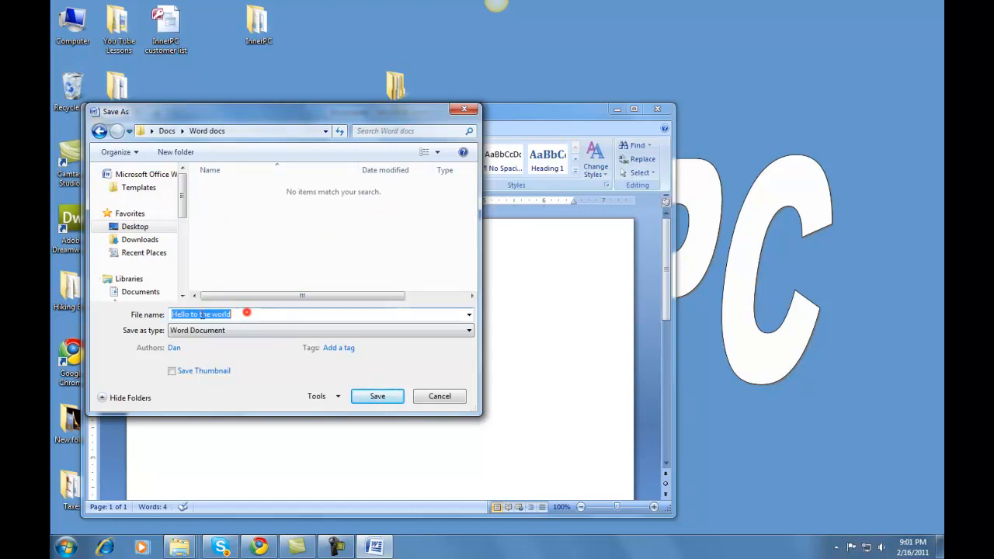
pyautogui.write('Hello')
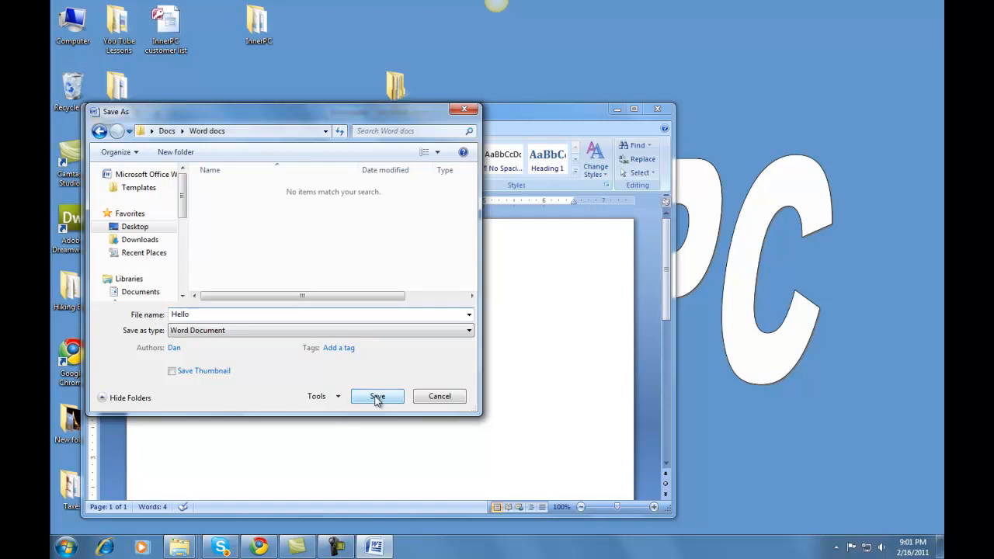
pyautogui.click(376, 396)
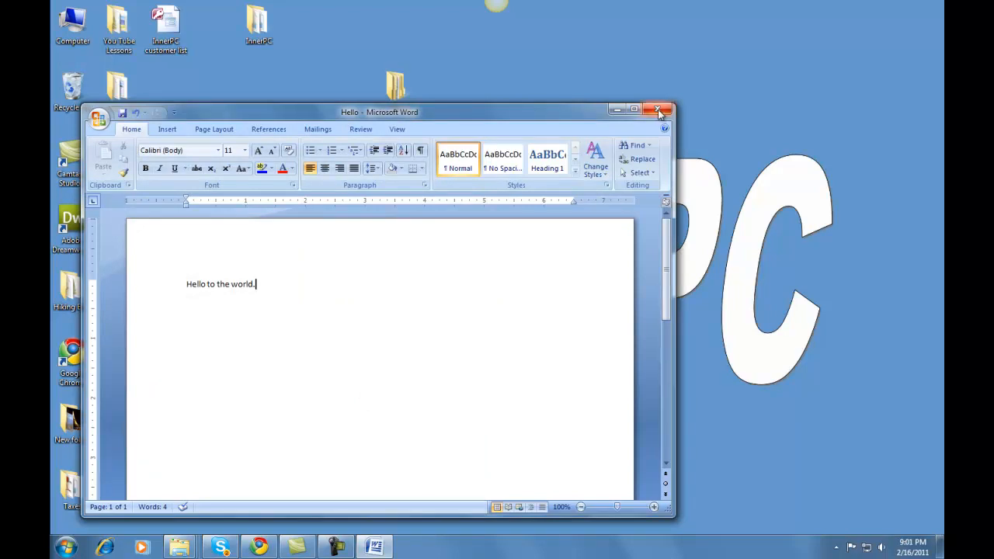
# Step: Close Word and browse from the desktop into Docs then Word docs
pyautogui.click(658, 112)
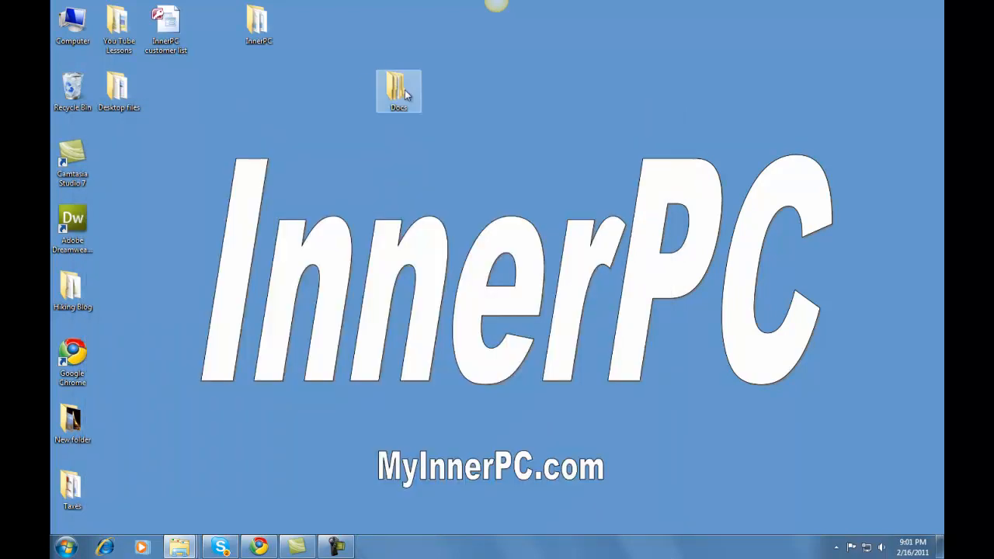
pyautogui.doubleClick(398, 90)
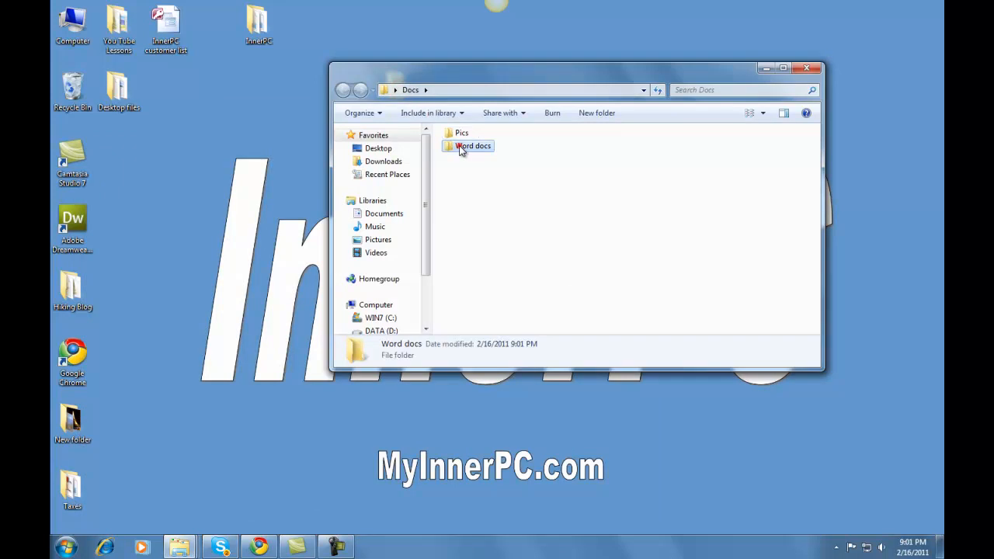
pyautogui.doubleClick(473, 146)
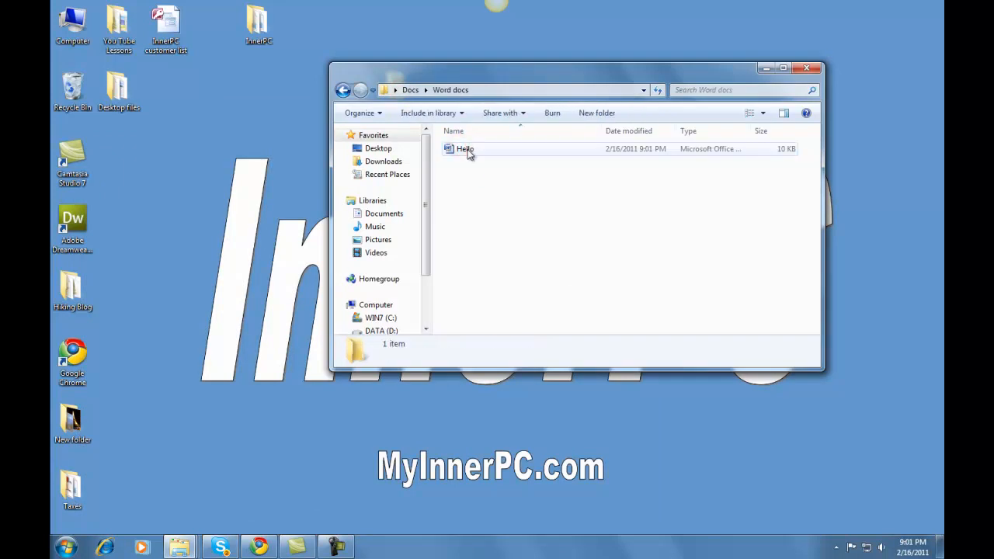
# Step: Reopen the Hello document to confirm its text, then close Word again
pyautogui.click(464, 149)
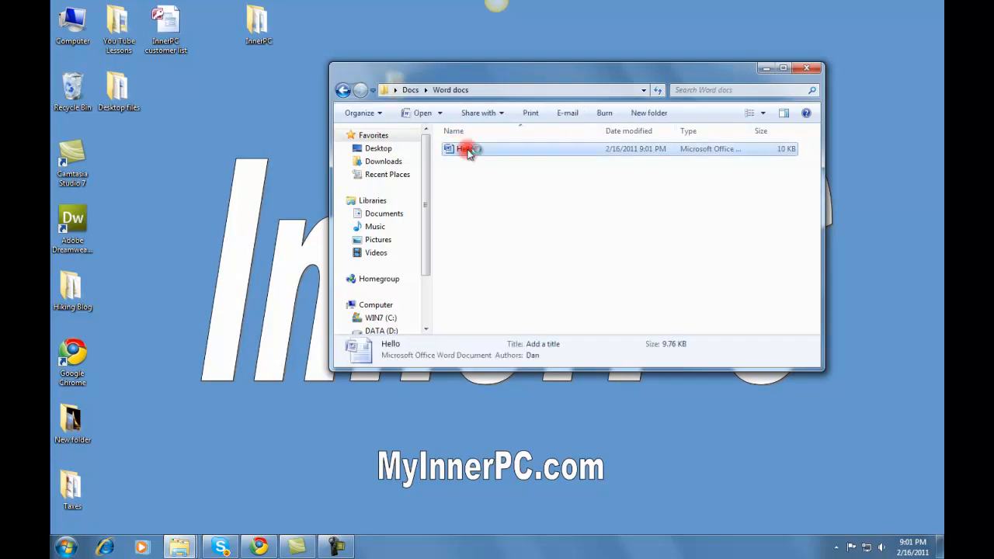
pyautogui.doubleClick(466, 149)
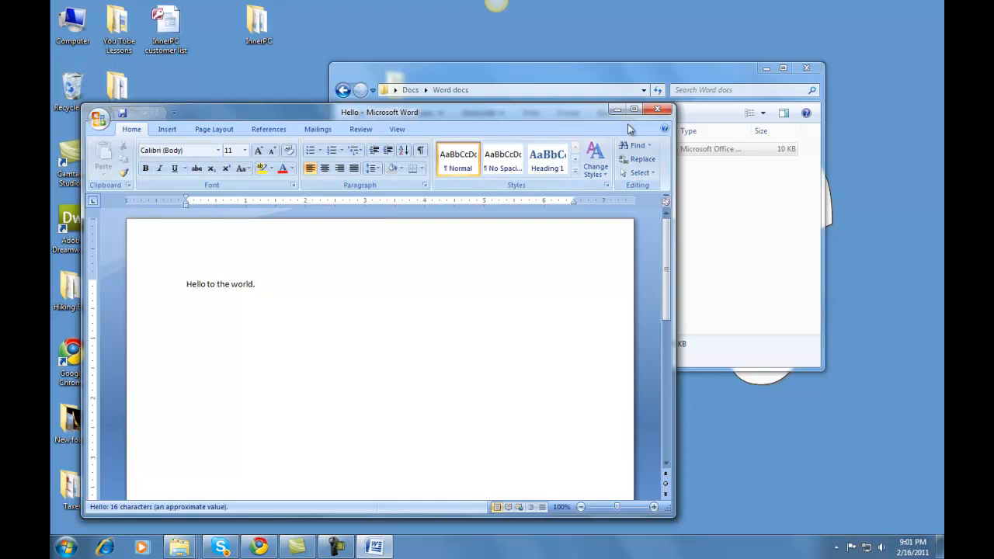
pyautogui.click(657, 109)
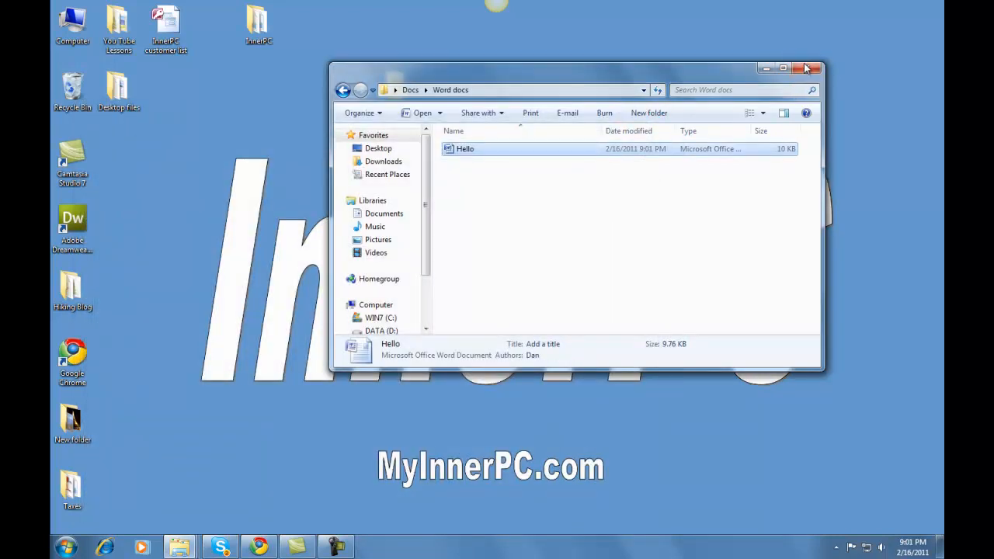
pyautogui.moveTo(807, 68)
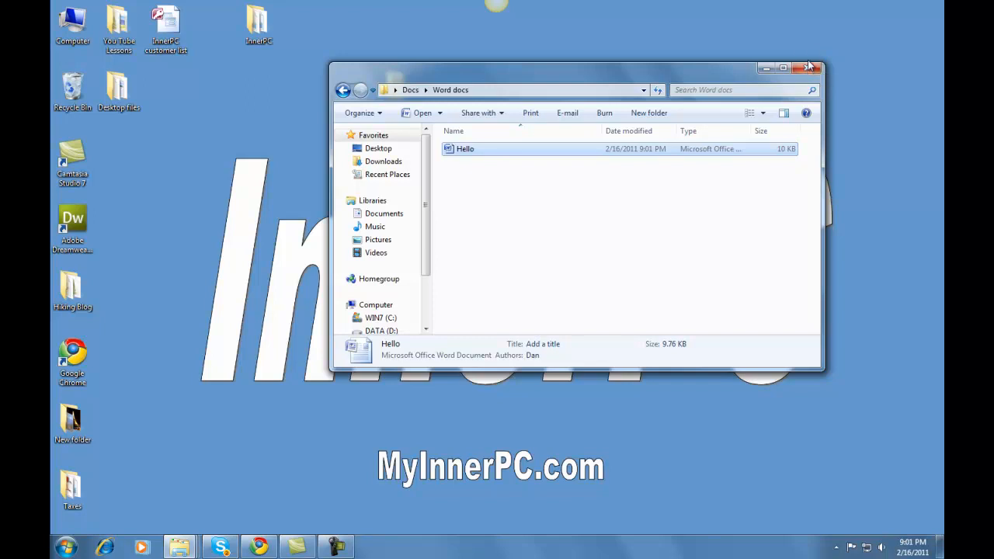
pyautogui.moveTo(810, 70)
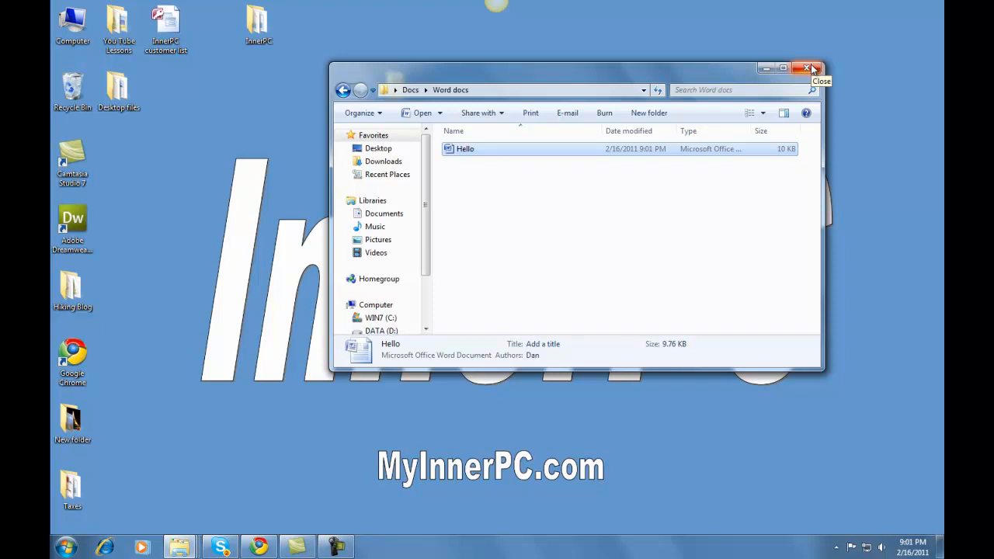
pyautogui.moveTo(379, 302)
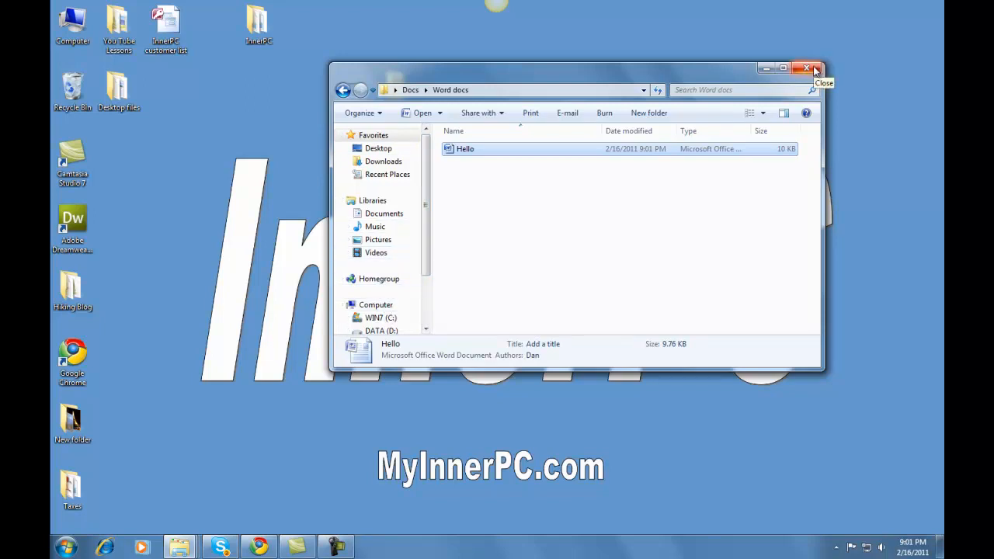
# Step: Close the Word docs Explorer window so only the desktop remains
pyautogui.click(813, 68)
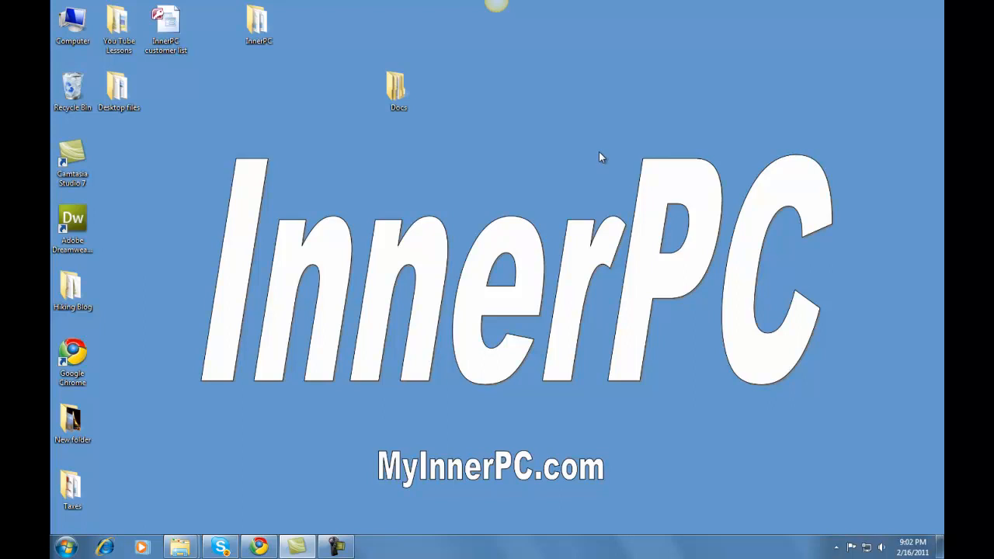
pyautogui.moveTo(475, 490)
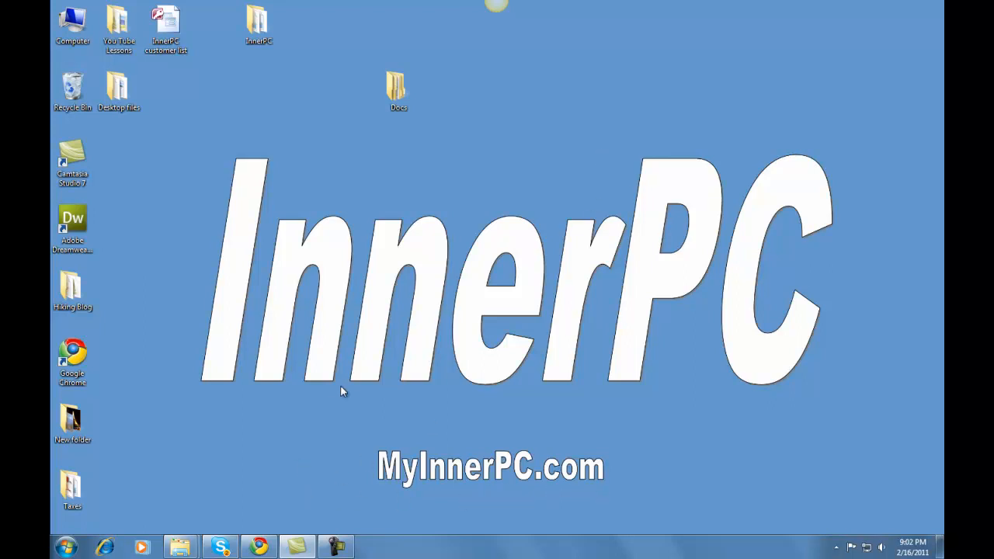
pyautogui.moveTo(403, 287)
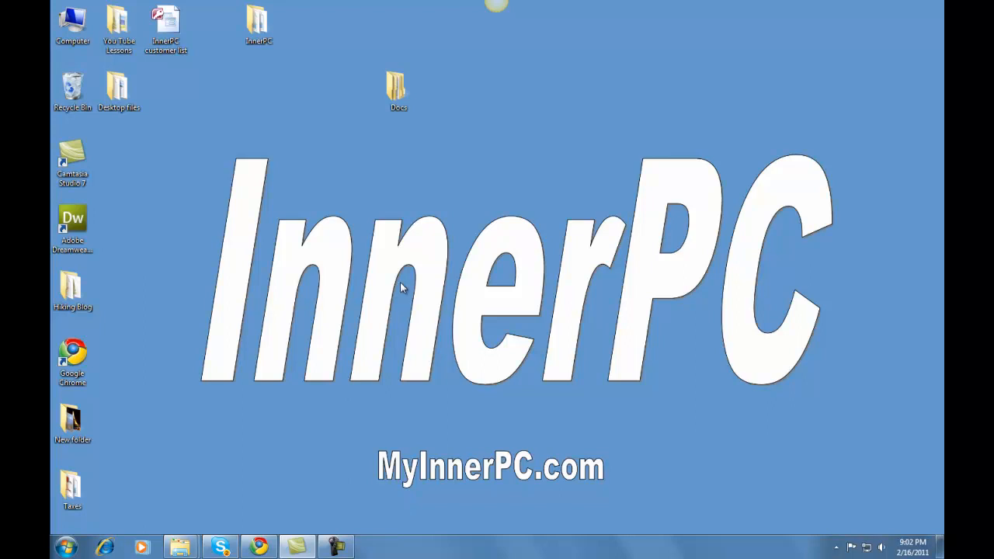
pyautogui.moveTo(298, 547)
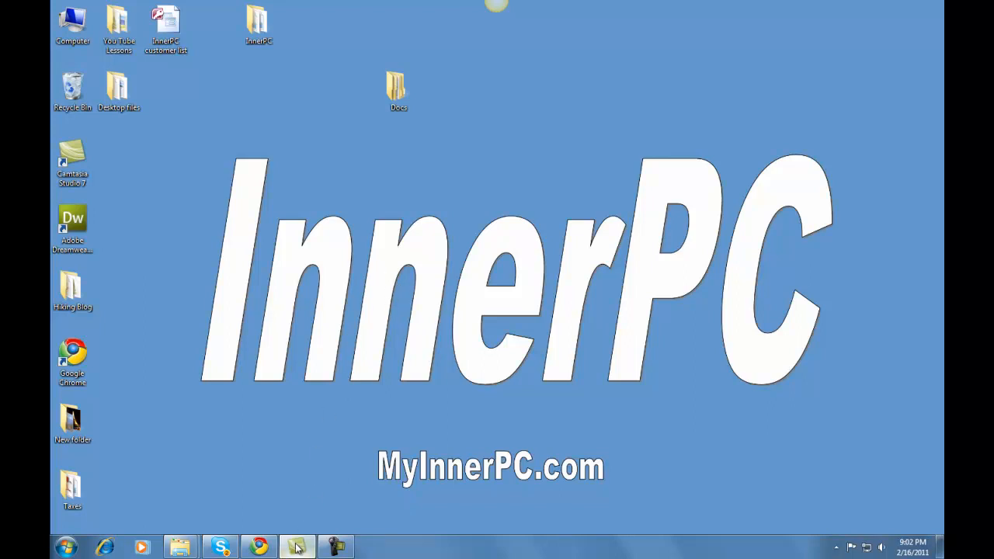